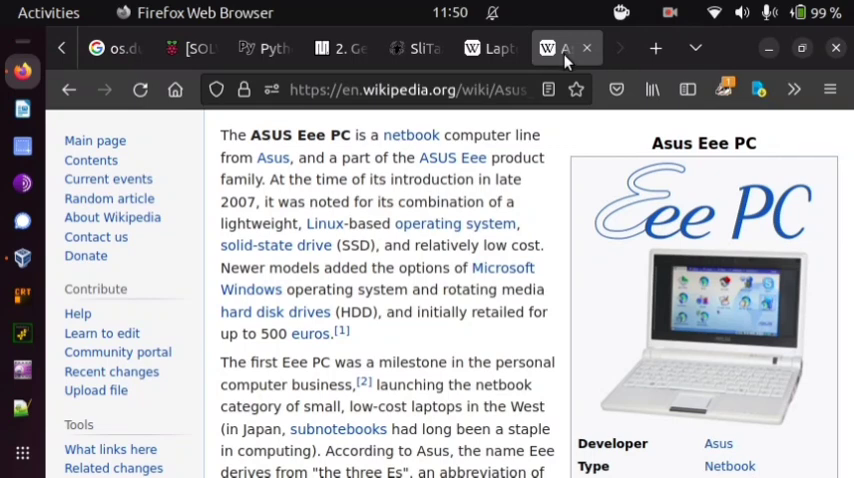
mouse_move(589, 155)
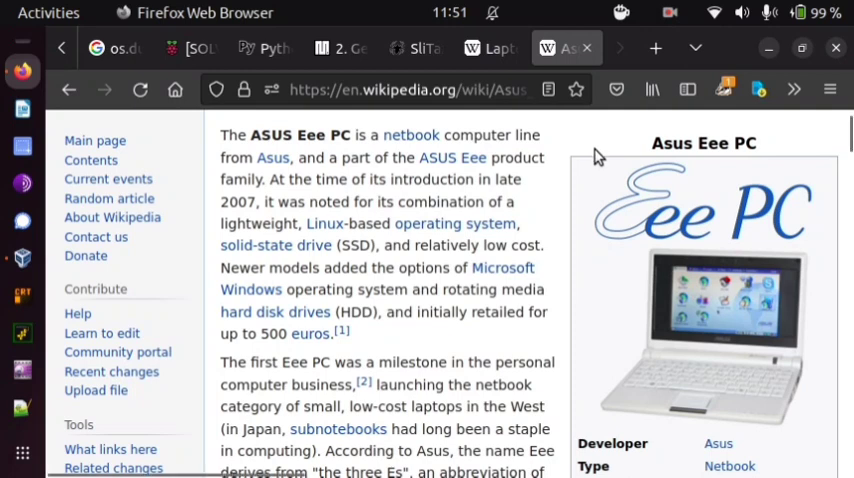
mouse_move(687, 187)
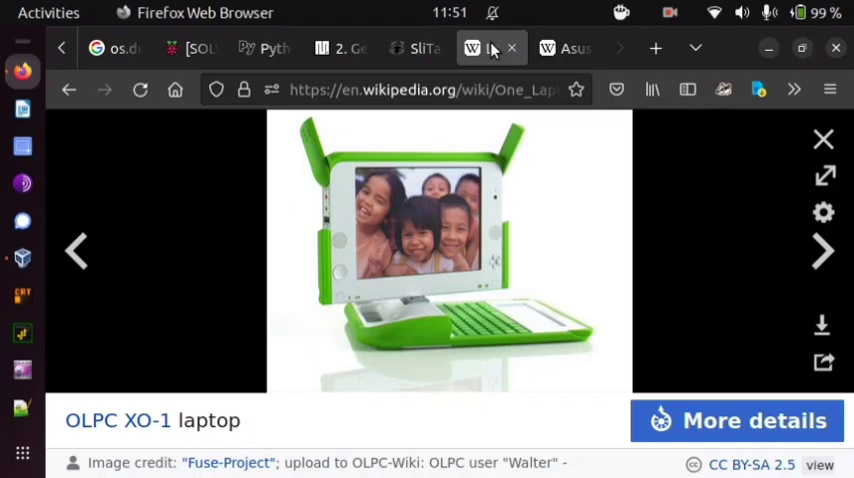
mouse_move(547, 240)
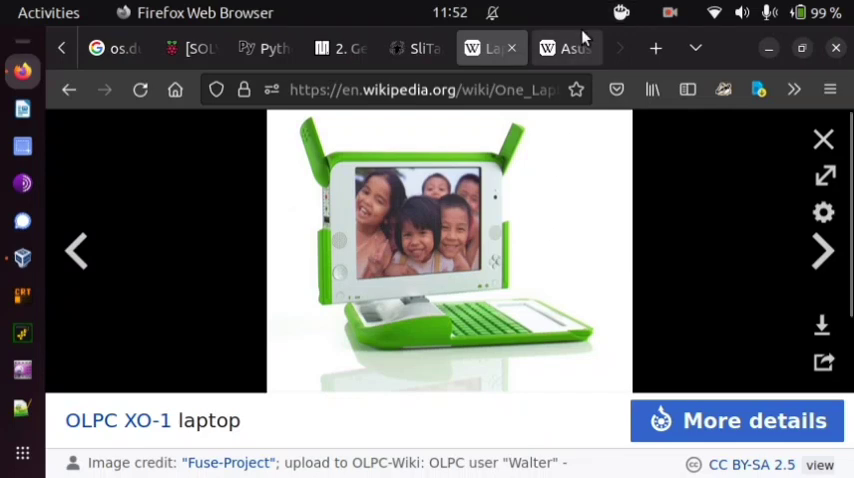
- Switch Firefox back to the Asus Eee PC Wikipedia article tab
click(566, 47)
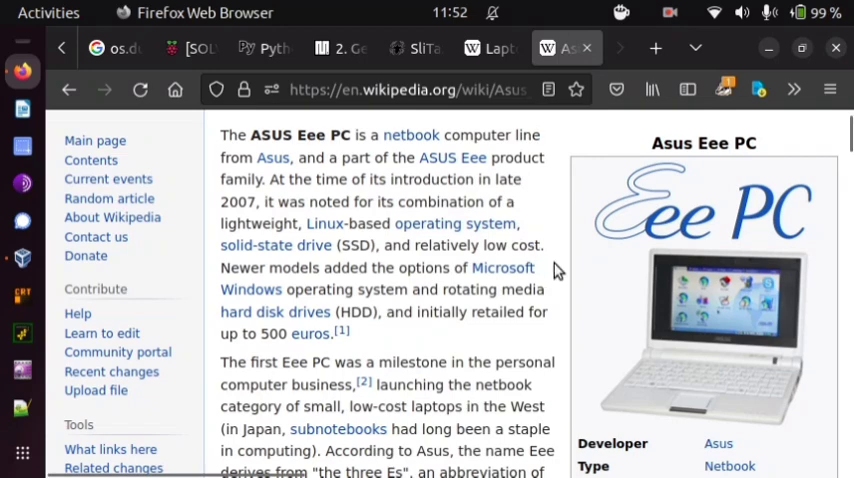
mouse_move(603, 279)
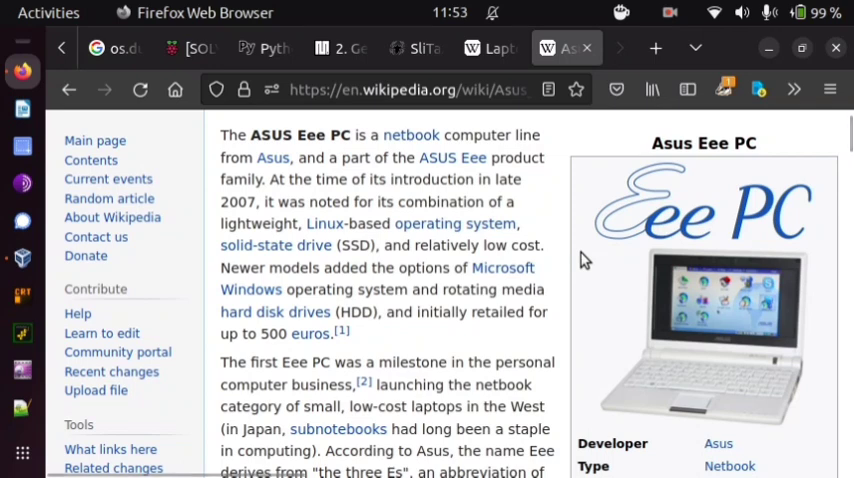
mouse_move(716, 289)
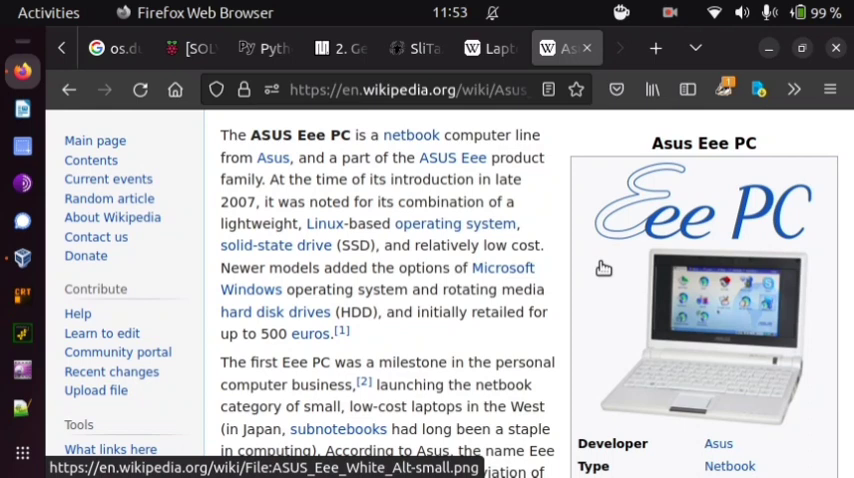
mouse_move(619, 301)
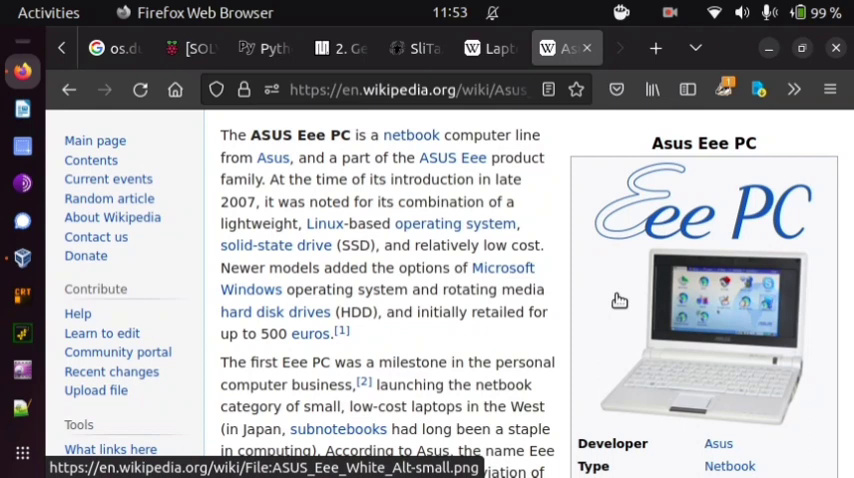
mouse_move(588, 297)
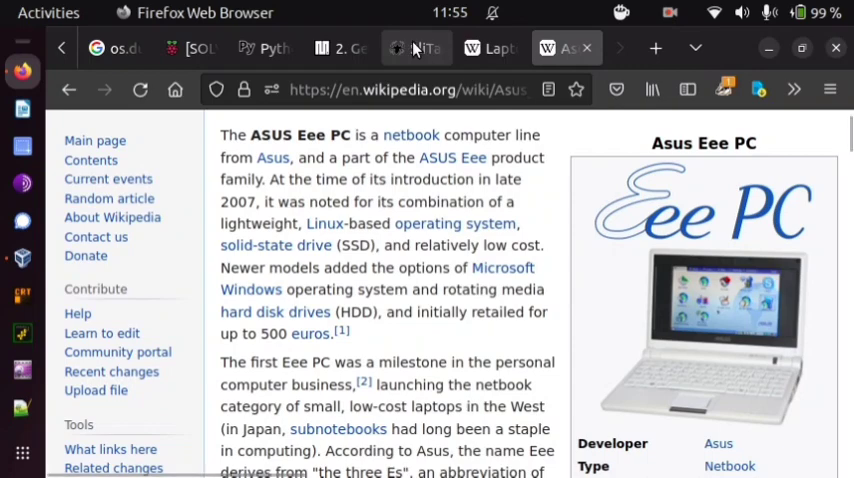
- Switch to the SliTaz tab and read through its Welcome and Latest Release news
click(417, 47)
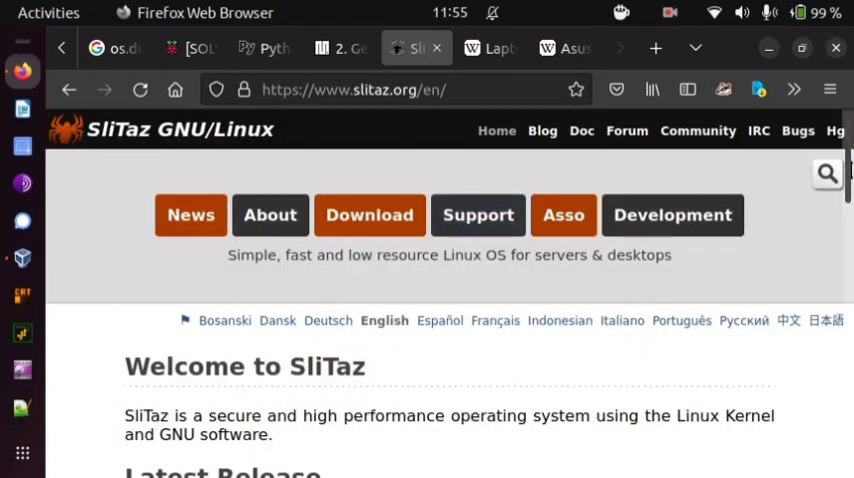
scroll(down, 3)
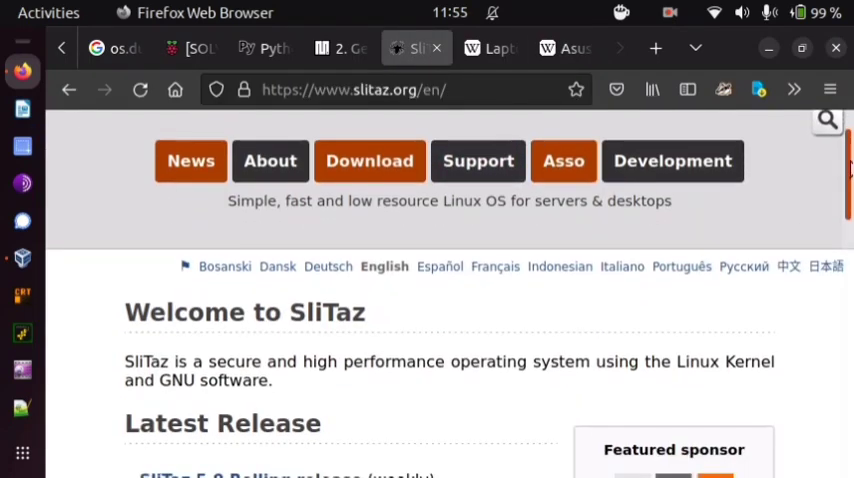
scroll(down, 3)
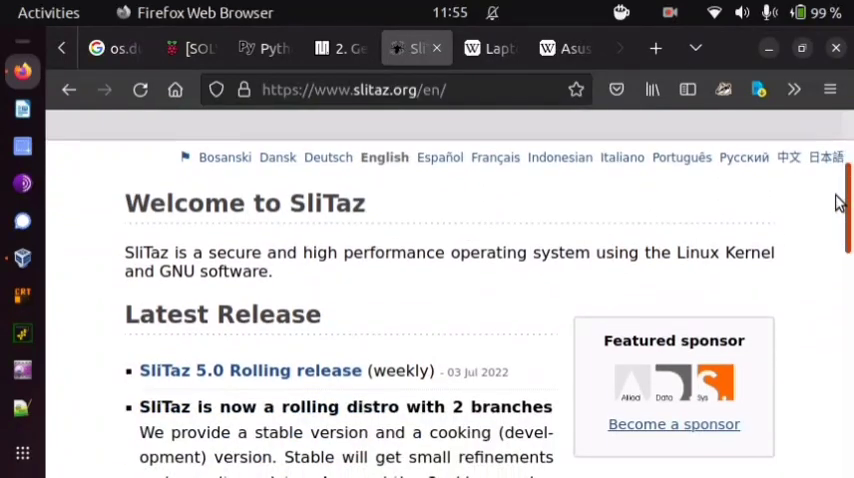
scroll(down, 3)
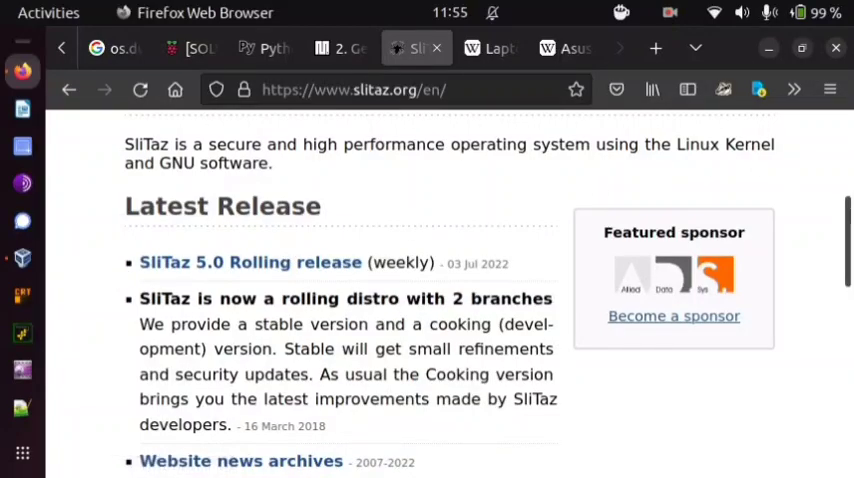
scroll(down, 3)
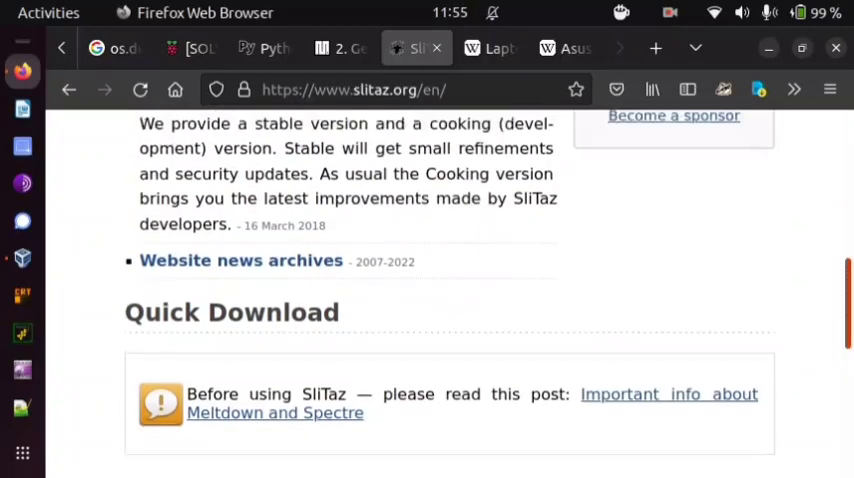
scroll(up, 3)
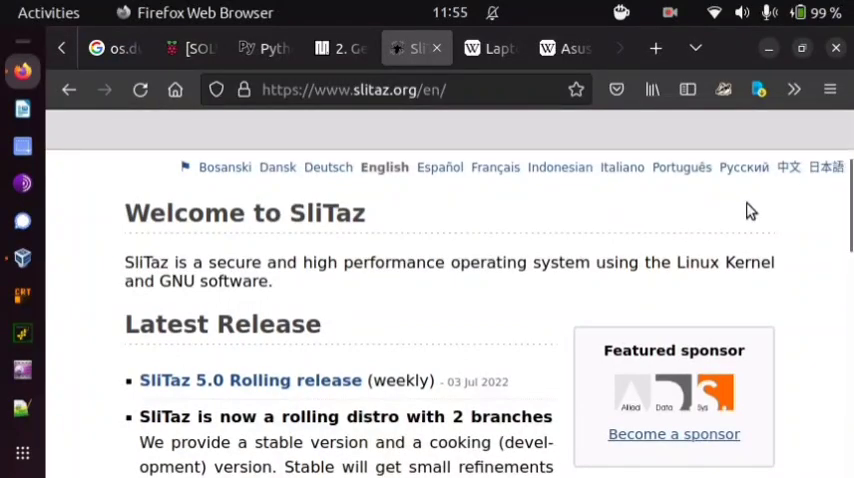
mouse_move(473, 270)
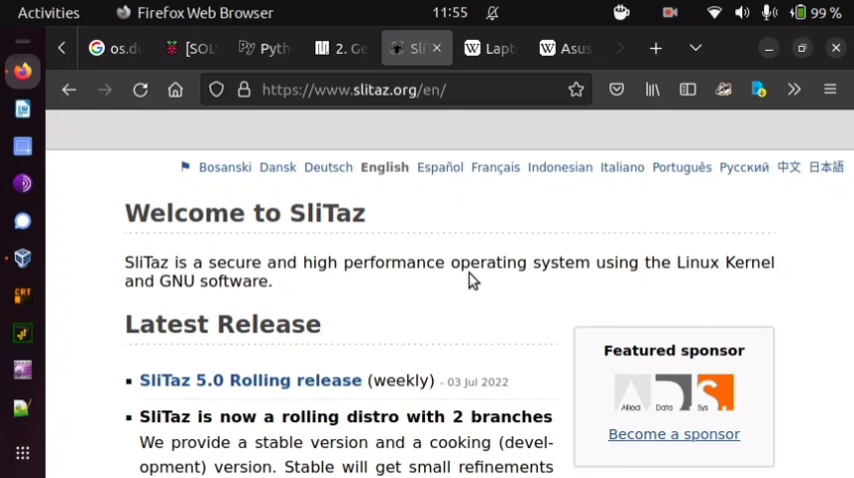
scroll(down, 3)
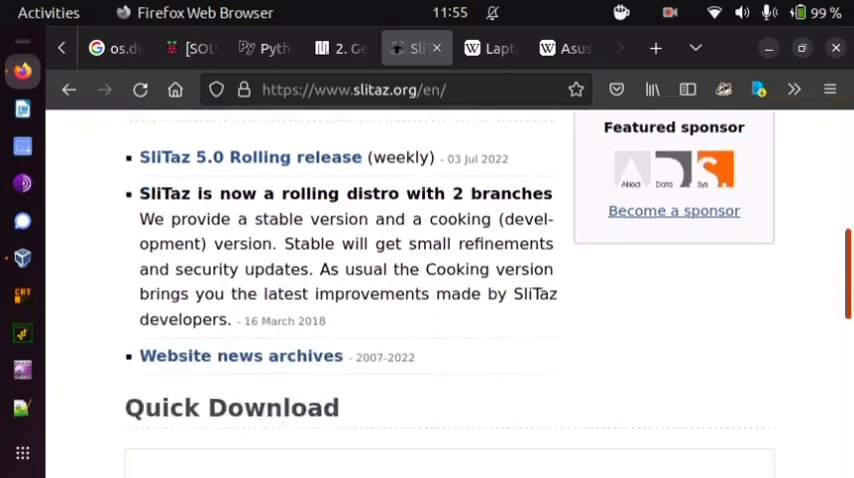
- Scroll to Quick Download showing Raspberry Pi and weekly 32-bit and 64-bit downloads
scroll(down, 3)
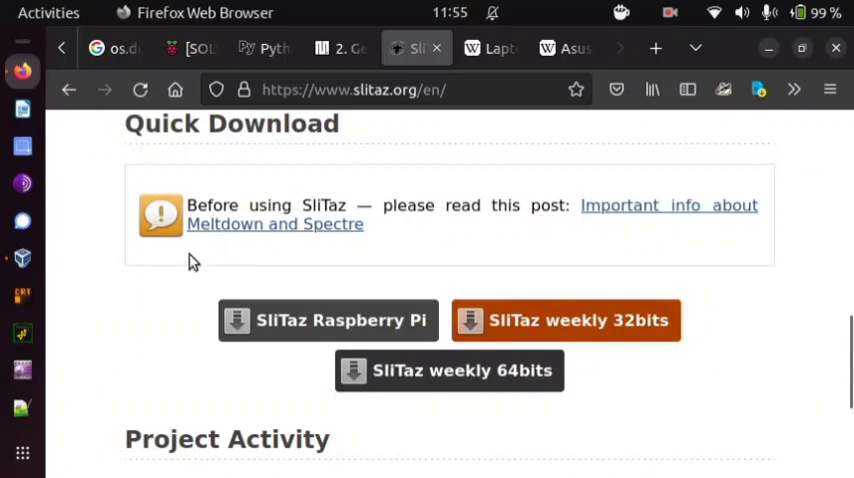
mouse_move(166, 258)
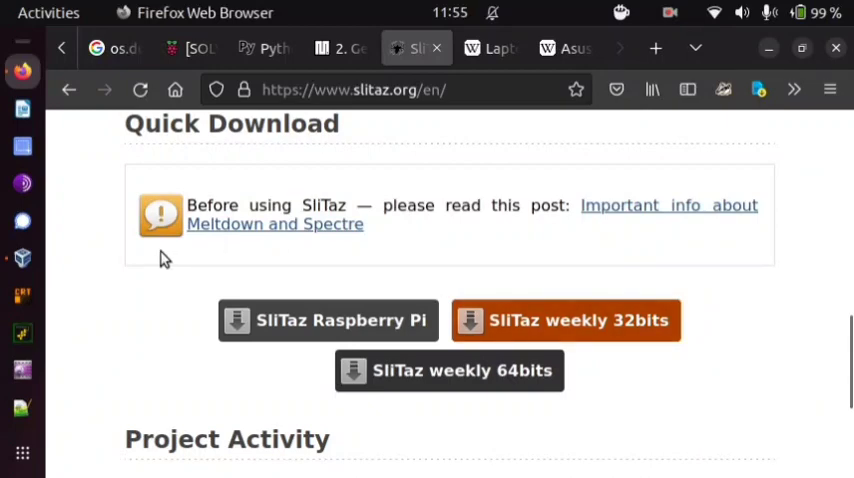
mouse_move(120, 263)
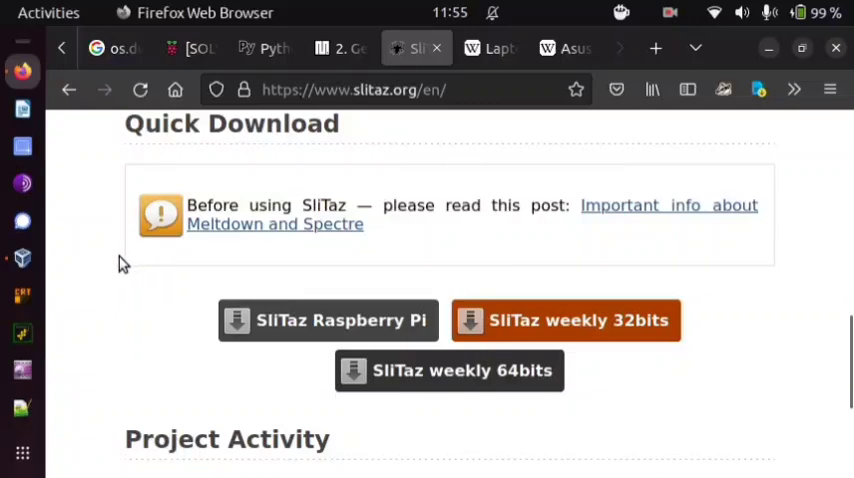
mouse_move(53, 263)
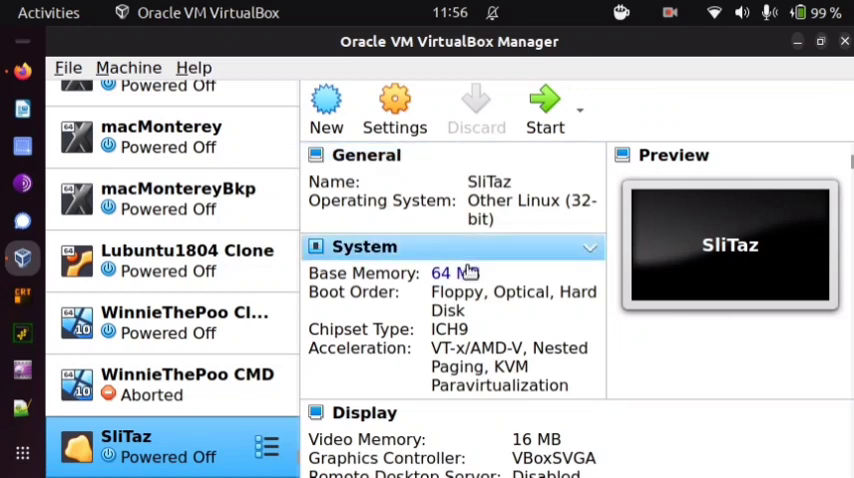
mouse_move(460, 273)
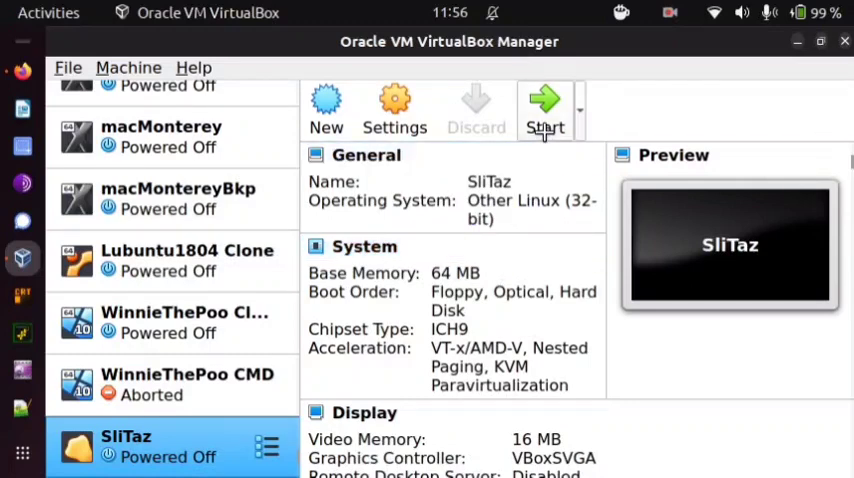
mouse_move(546, 110)
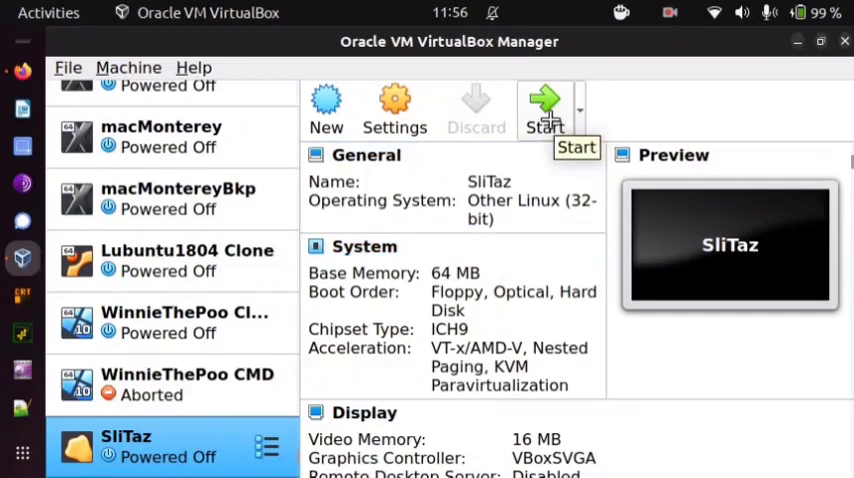
- Start the VM and boot the GRUB4DOS 'SliTaz GNU/Linux 5.0' entry to the desktop
click(544, 110)
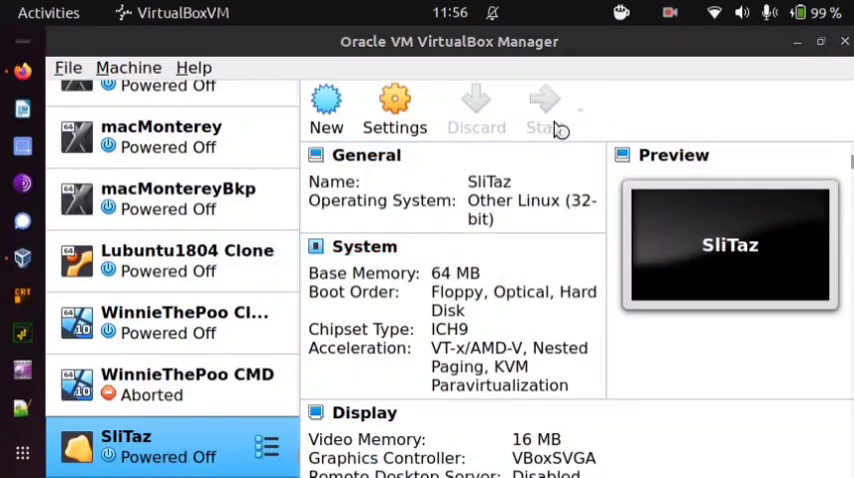
click(544, 105)
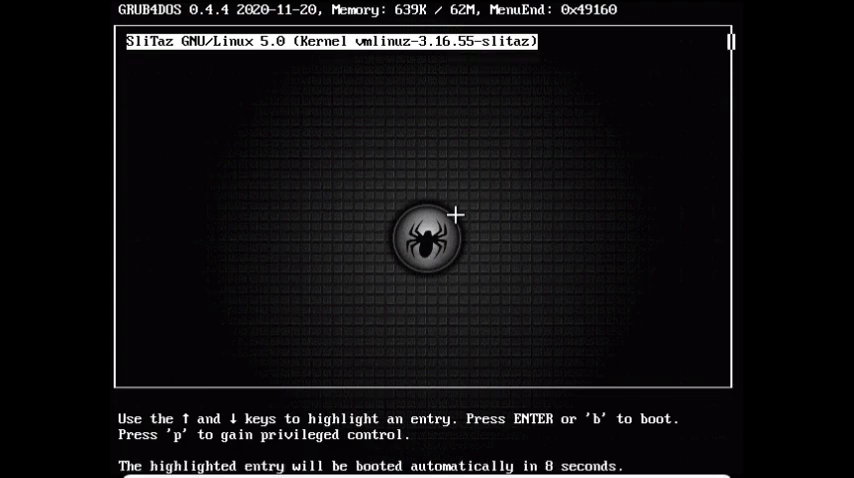
key(Return)
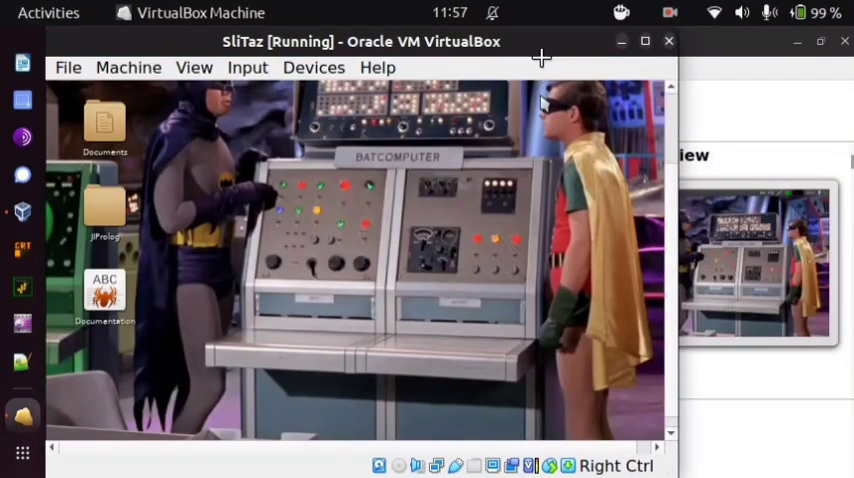
mouse_move(480, 150)
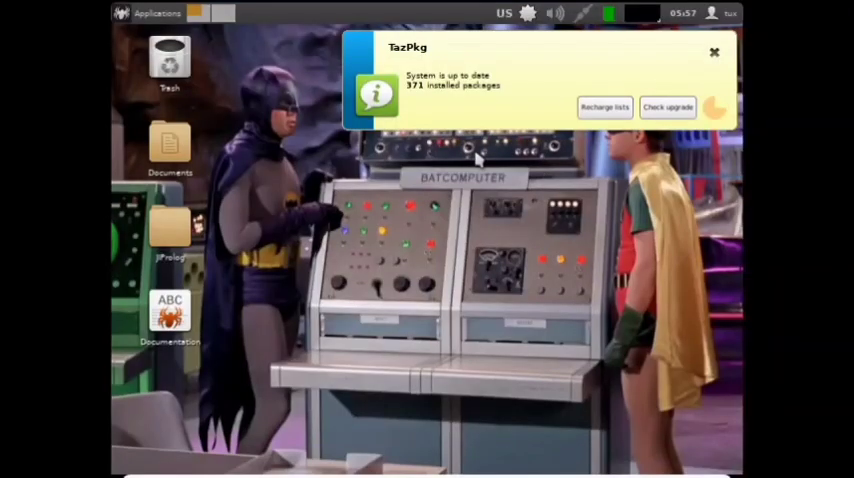
mouse_move(655, 125)
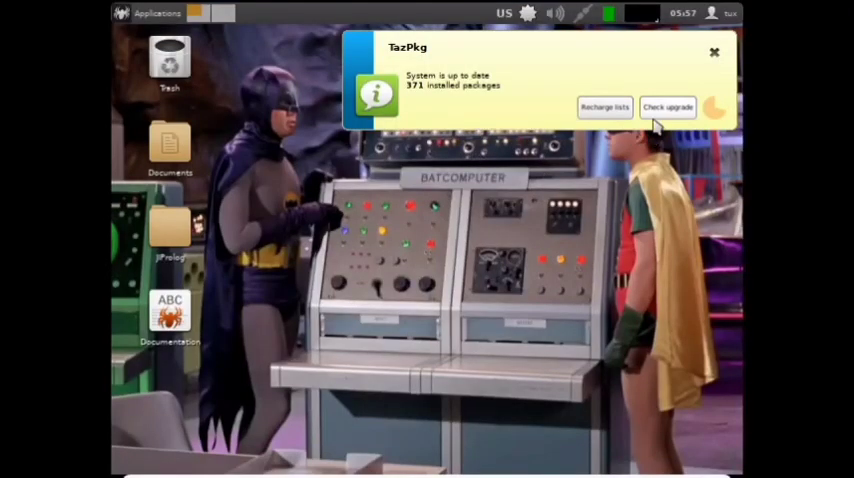
mouse_move(660, 113)
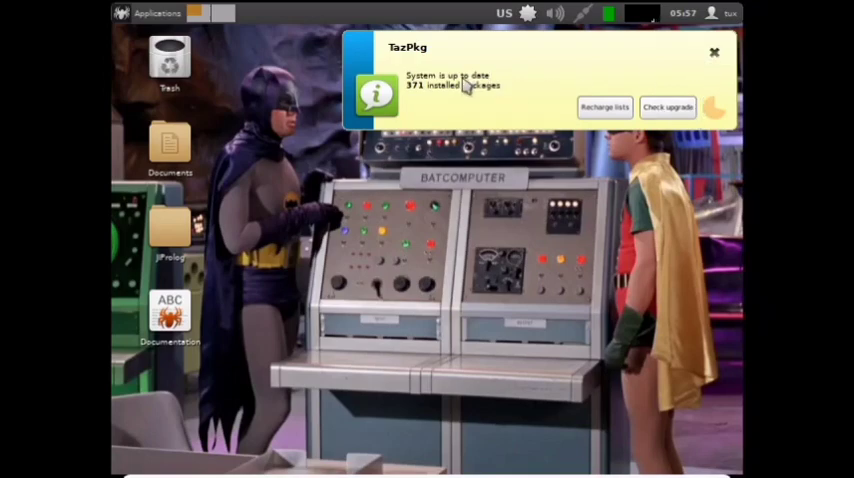
mouse_move(695, 63)
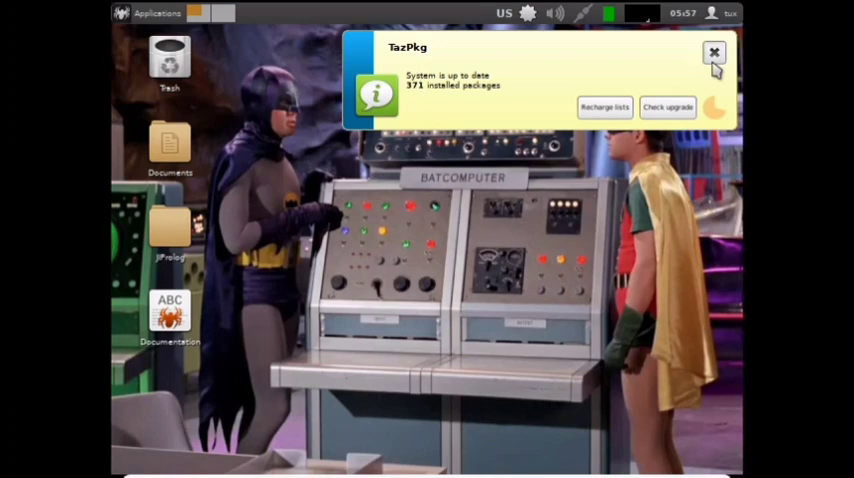
- Close the TazPkg notice reporting all 371 packages up to date
click(714, 52)
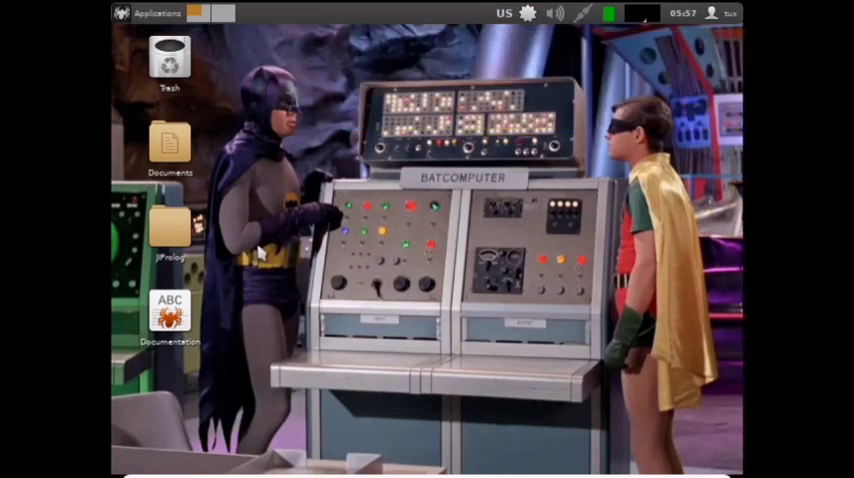
mouse_move(320, 170)
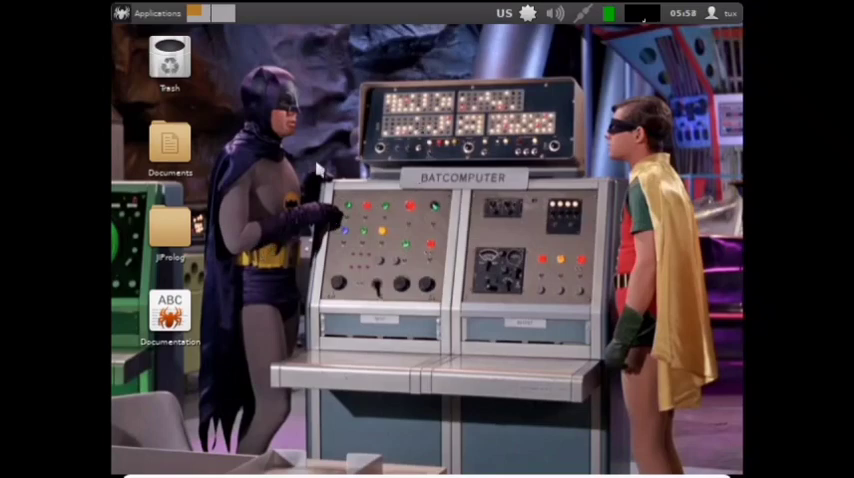
mouse_move(362, 103)
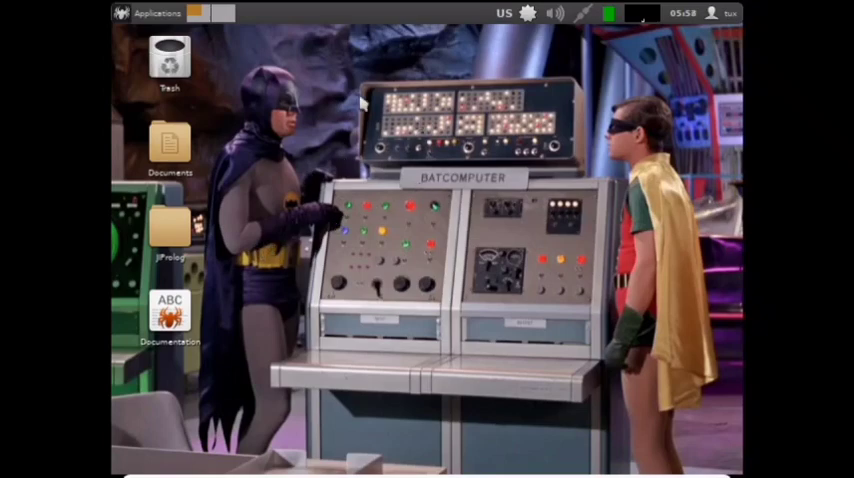
mouse_move(418, 57)
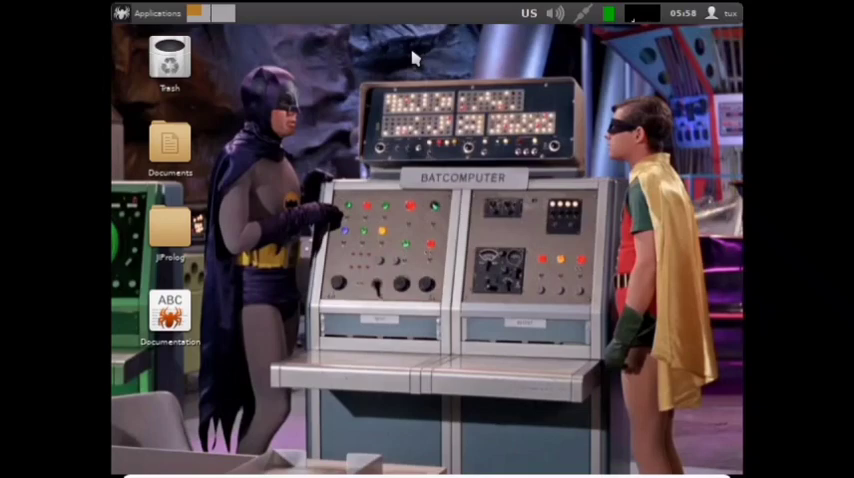
mouse_move(575, 53)
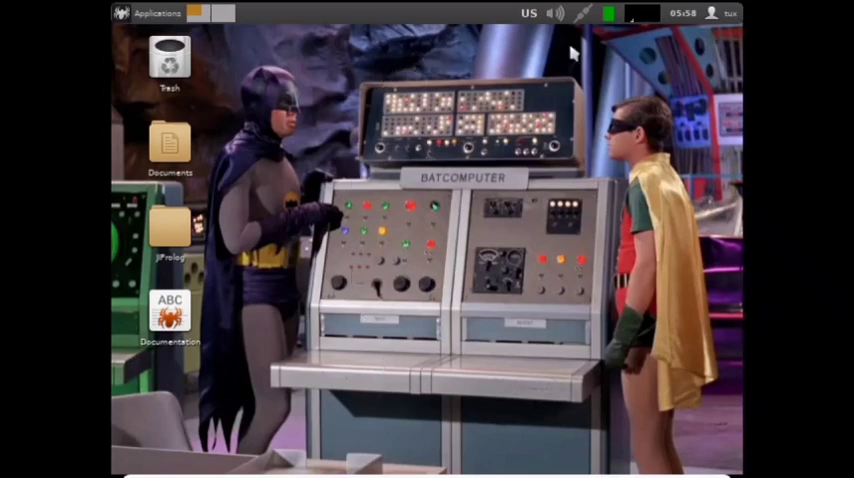
mouse_move(365, 47)
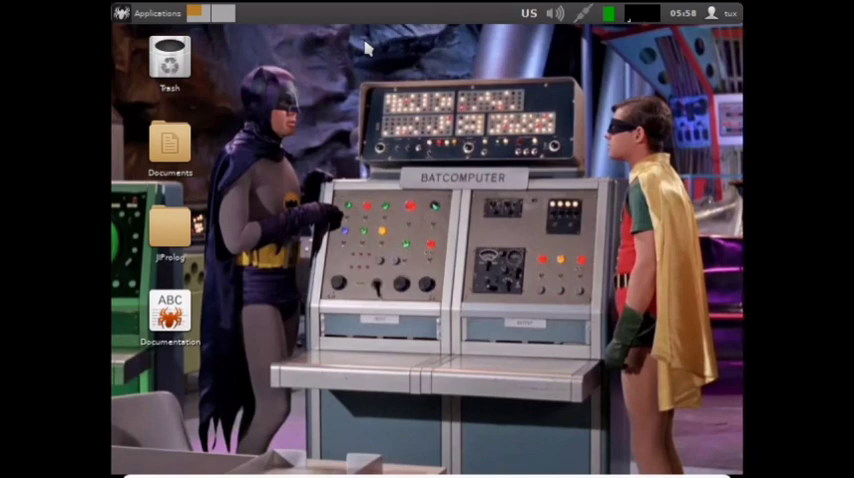
mouse_move(378, 55)
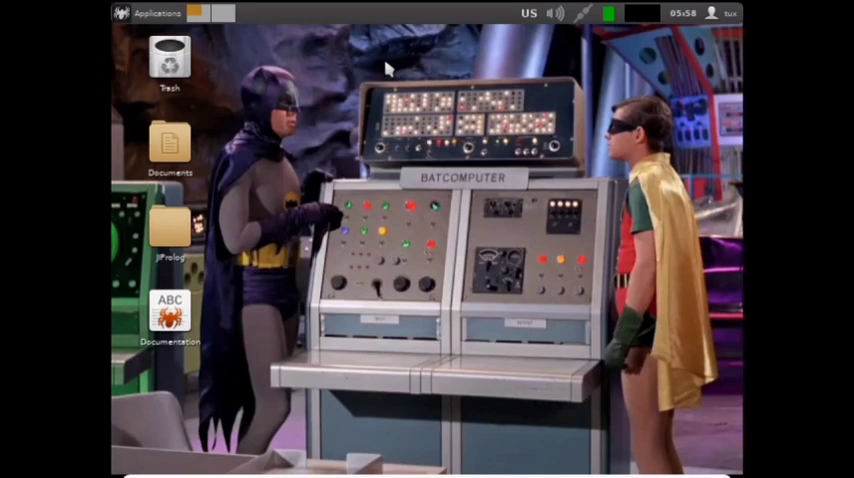
mouse_move(438, 46)
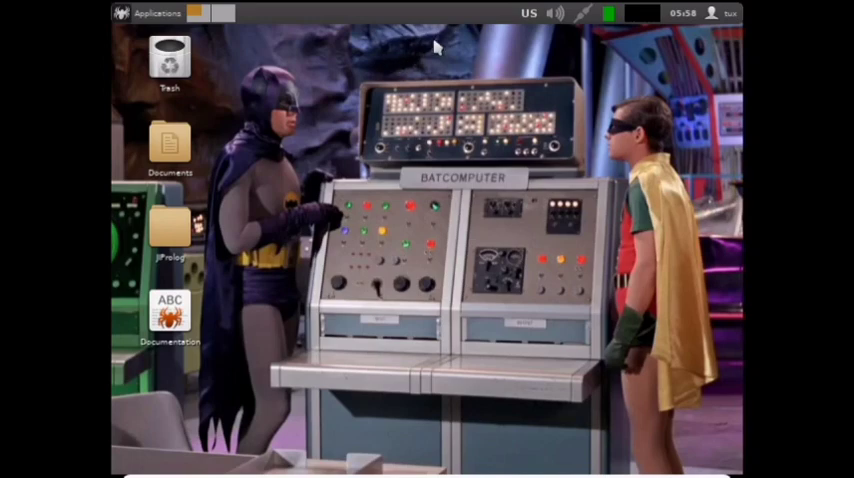
mouse_move(445, 50)
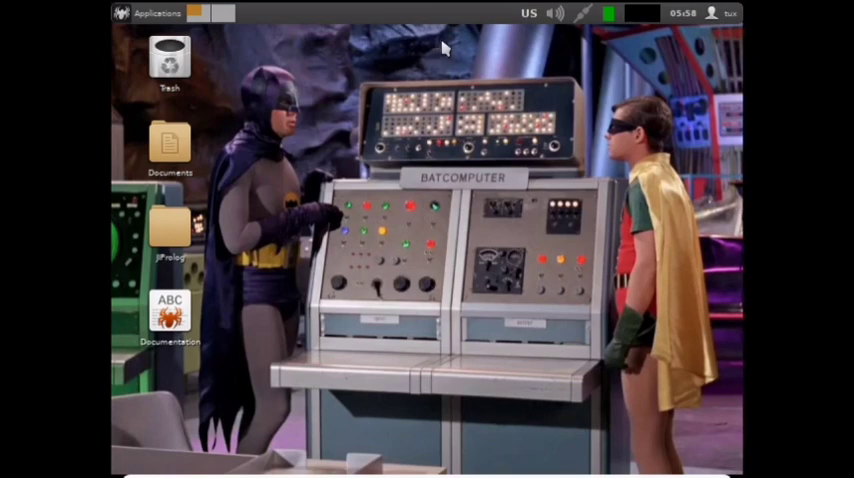
mouse_move(413, 72)
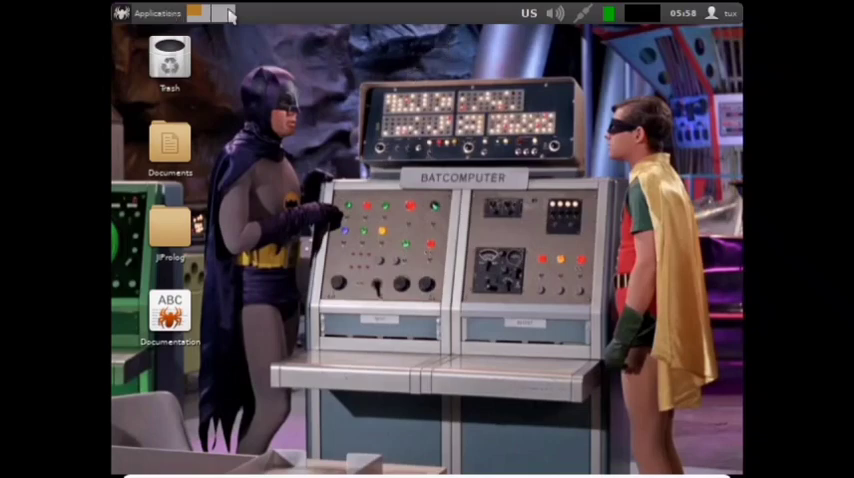
- Open the guest's Applications menu and expand its System Tools submenu
click(155, 13)
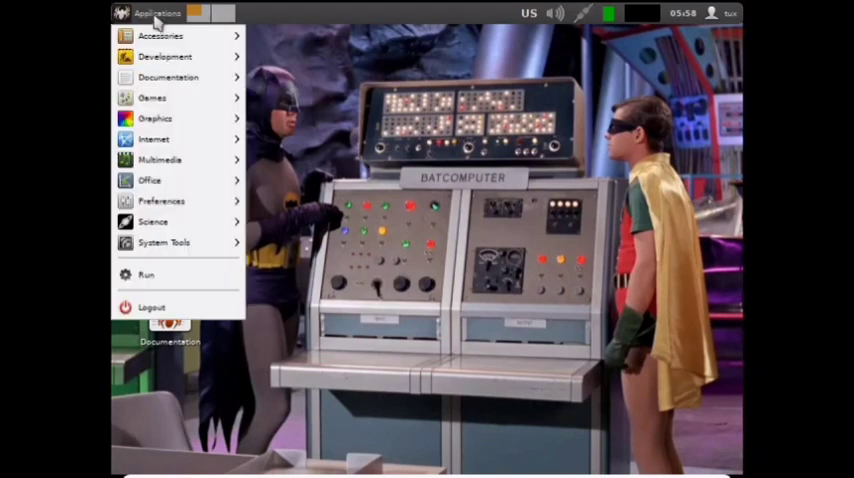
click(164, 56)
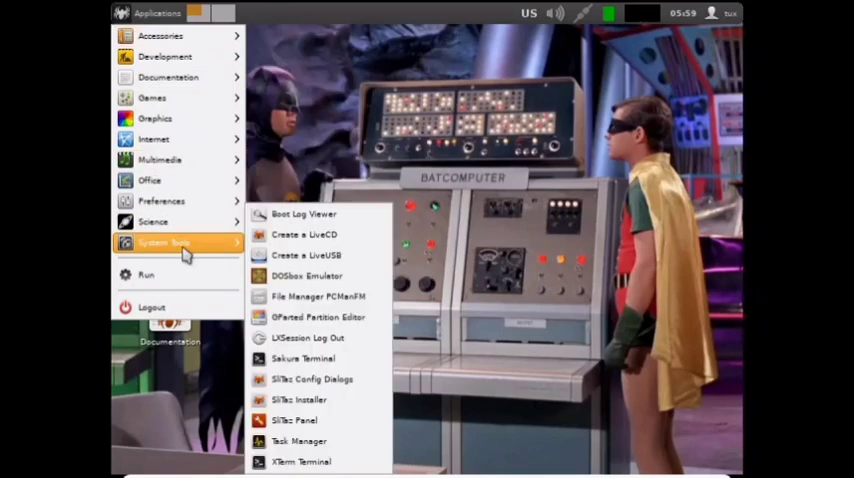
mouse_move(302, 358)
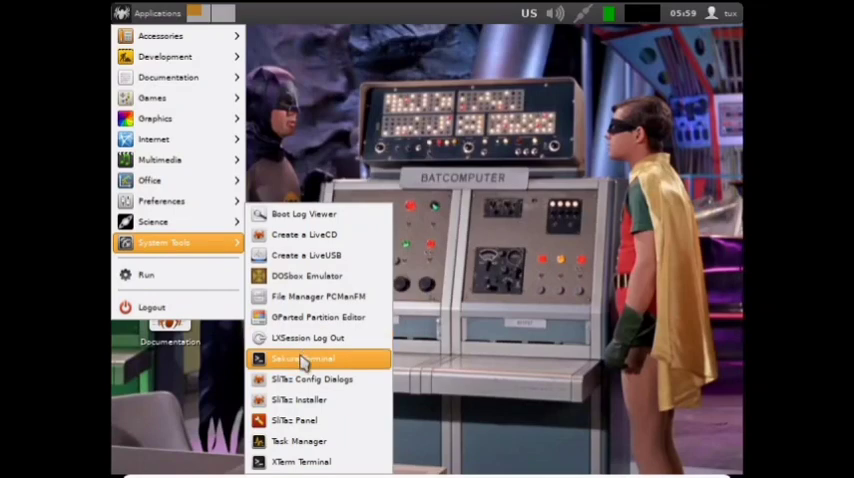
- Launch Sakura Terminal and move its enlarged window up and to the left
click(300, 358)
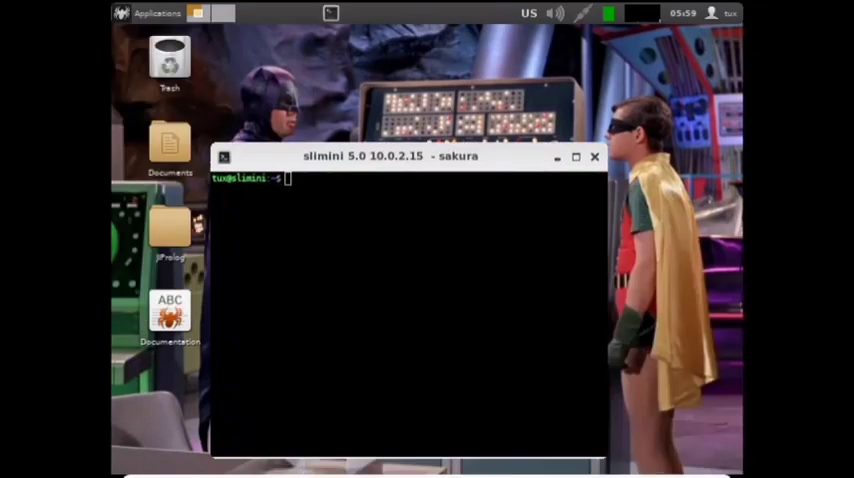
drag(400, 156, 395, 96)
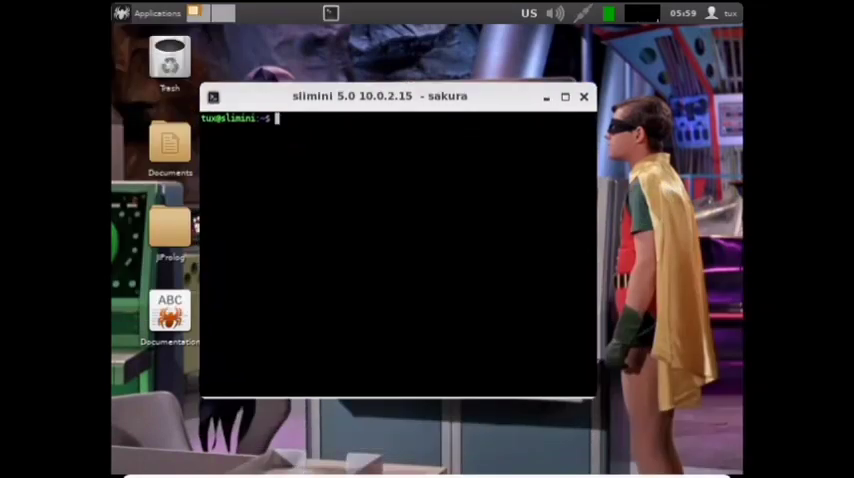
mouse_move(268, 100)
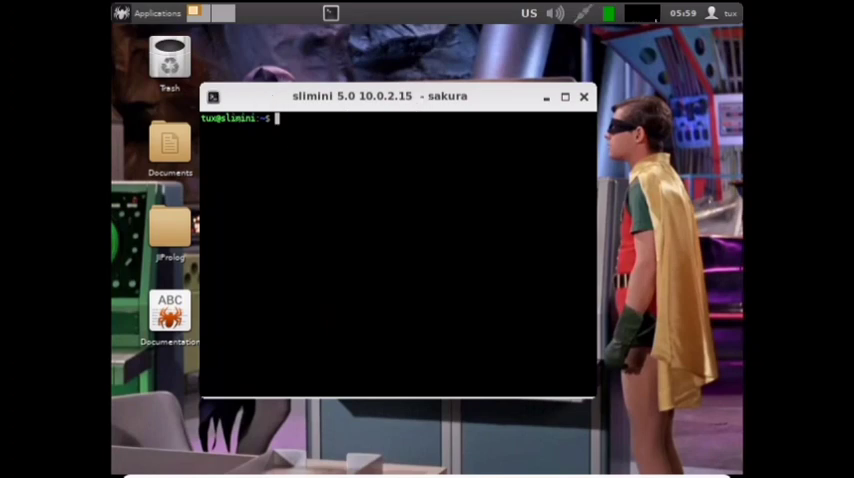
mouse_move(404, 149)
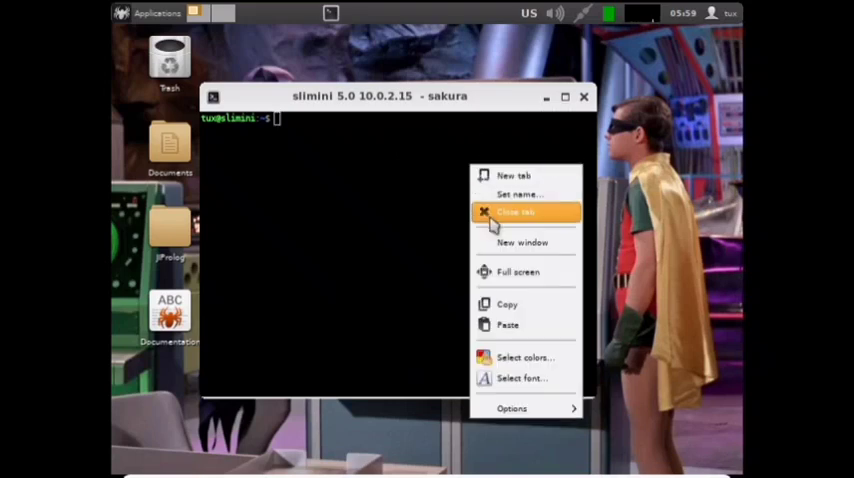
click(522, 378)
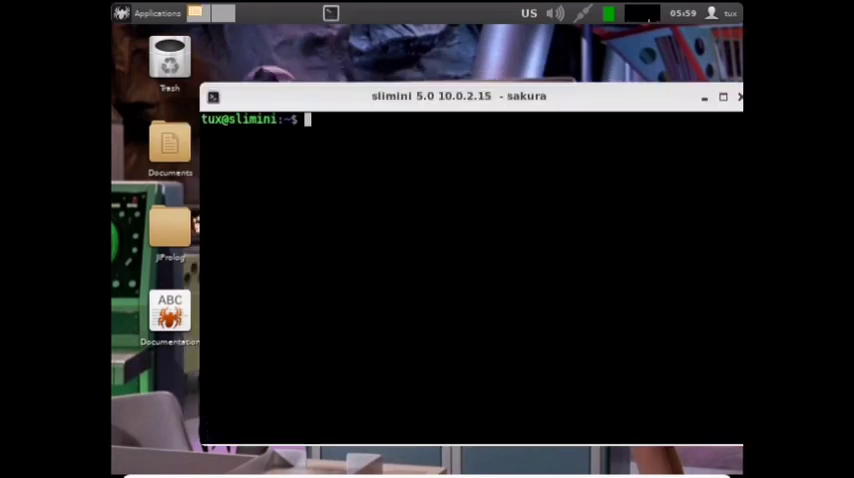
drag(458, 96, 400, 78)
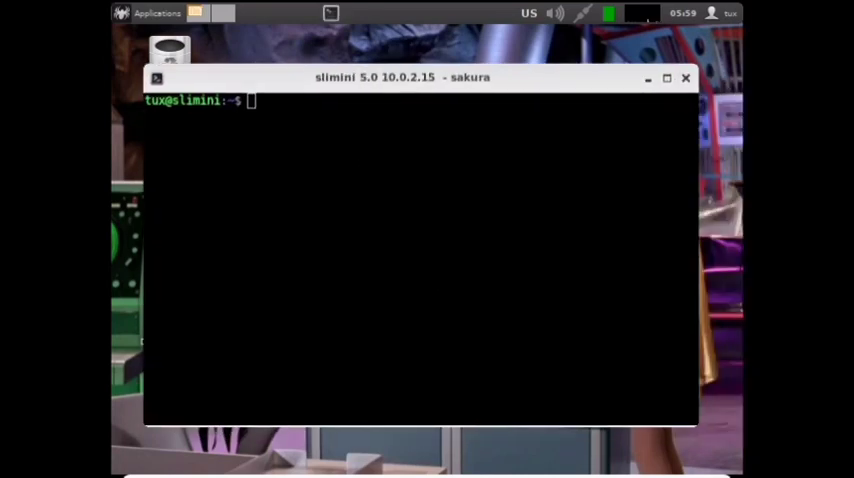
- Run vmstat to show the guest's memory statistics
text(vm)
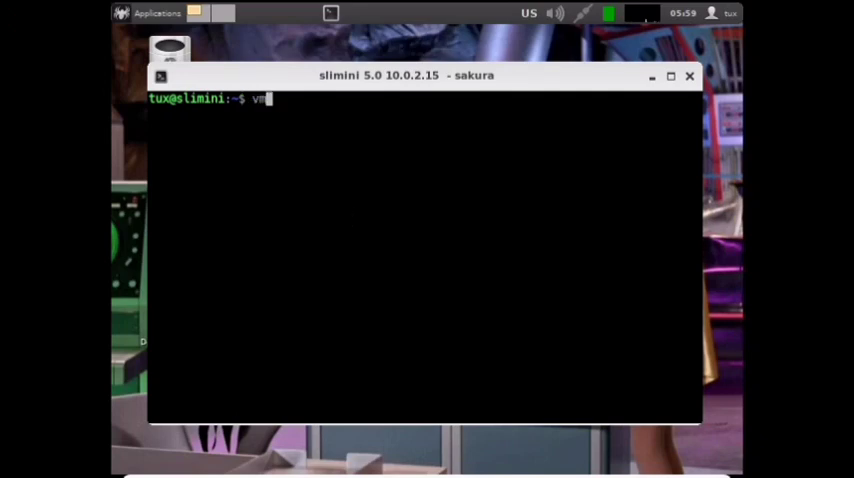
text(stat)
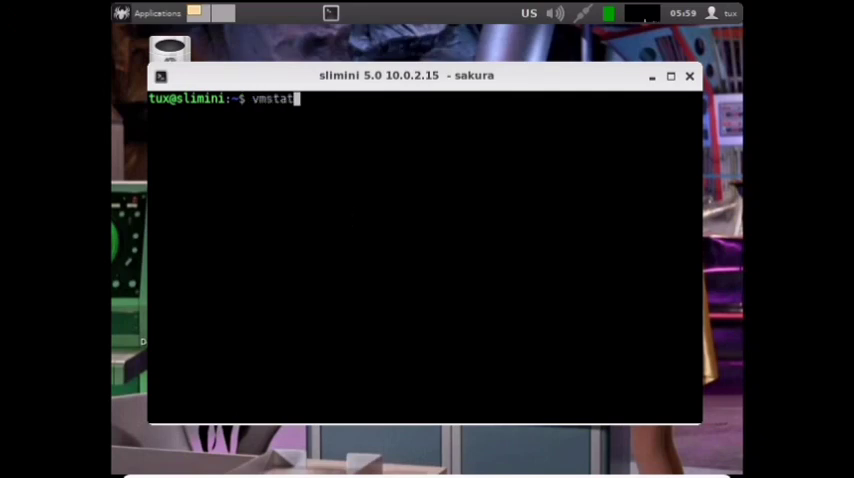
mouse_move(348, 223)
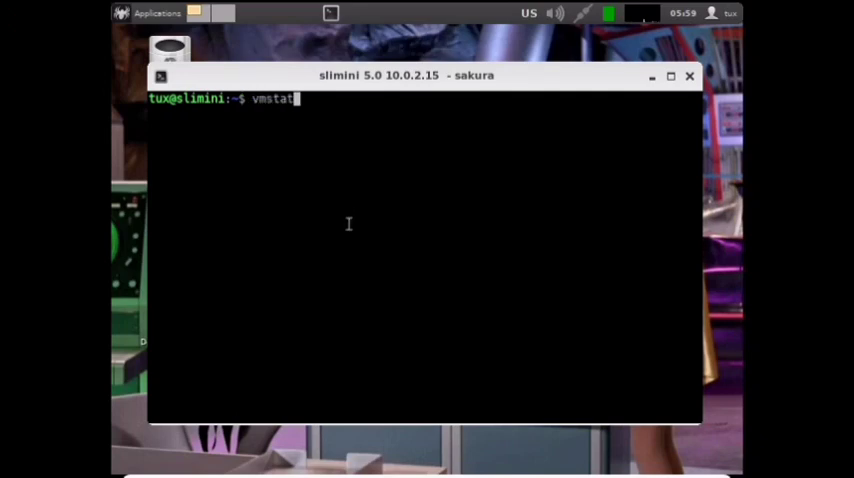
key(Return)
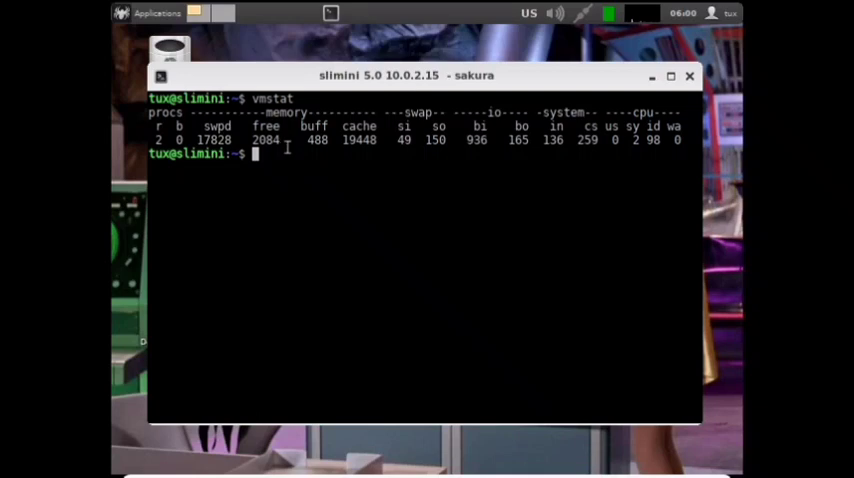
mouse_move(556, 203)
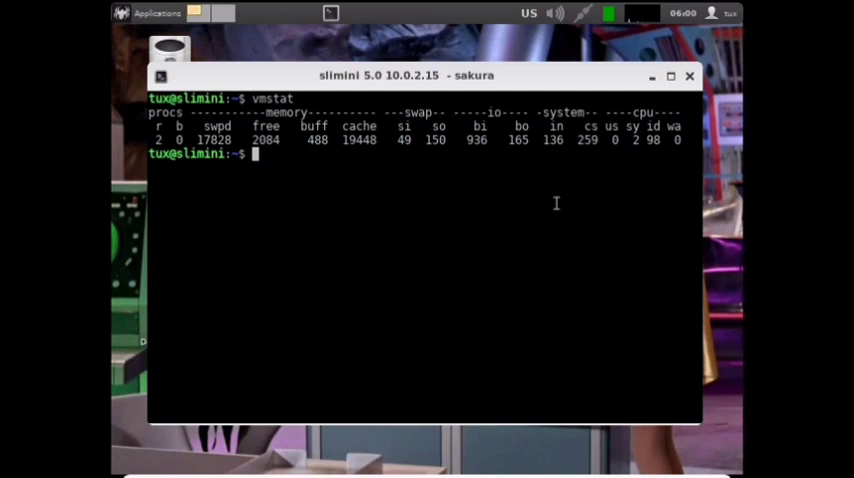
- Run df -h, correcting the typo, showing the root filesystem 72% used
text(df /h)
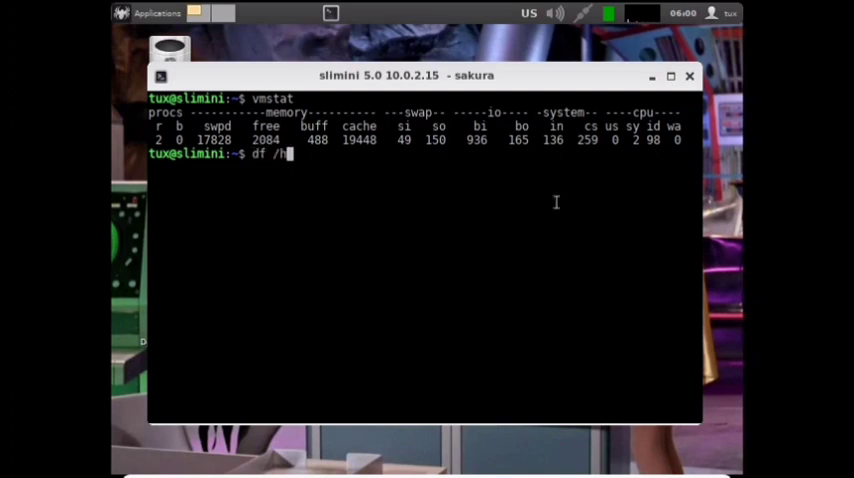
key(BackSpace)
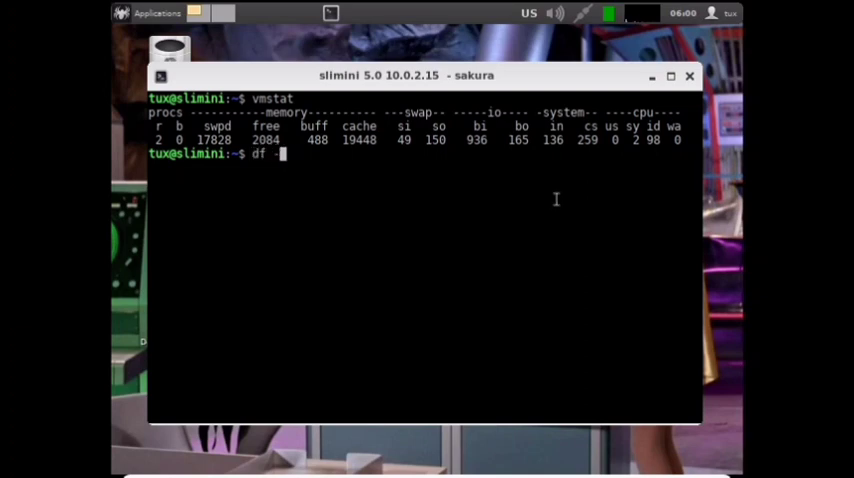
text(h)
key(Return)
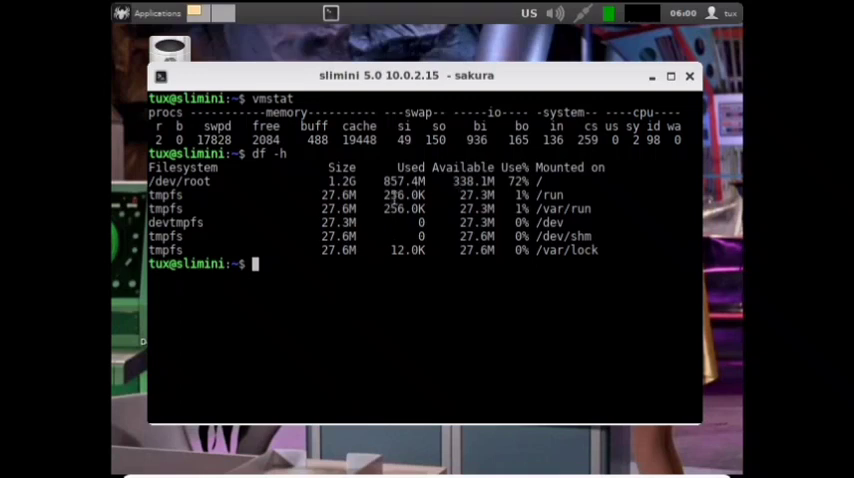
mouse_move(405, 180)
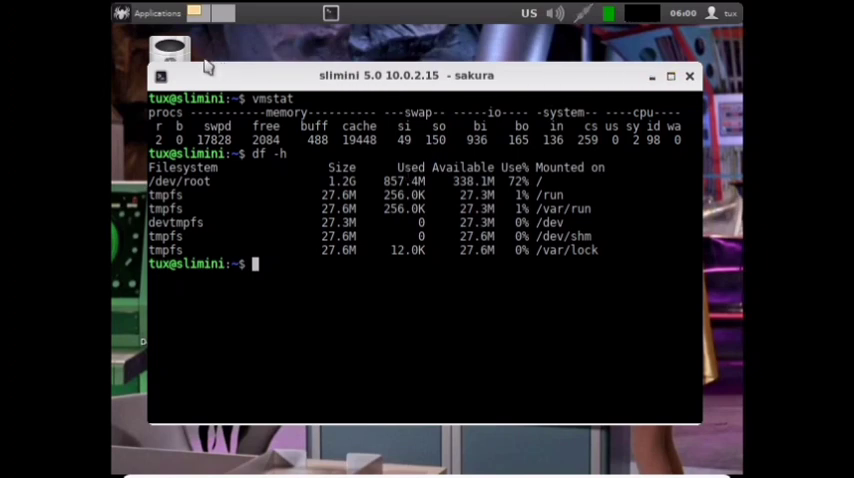
mouse_move(170, 12)
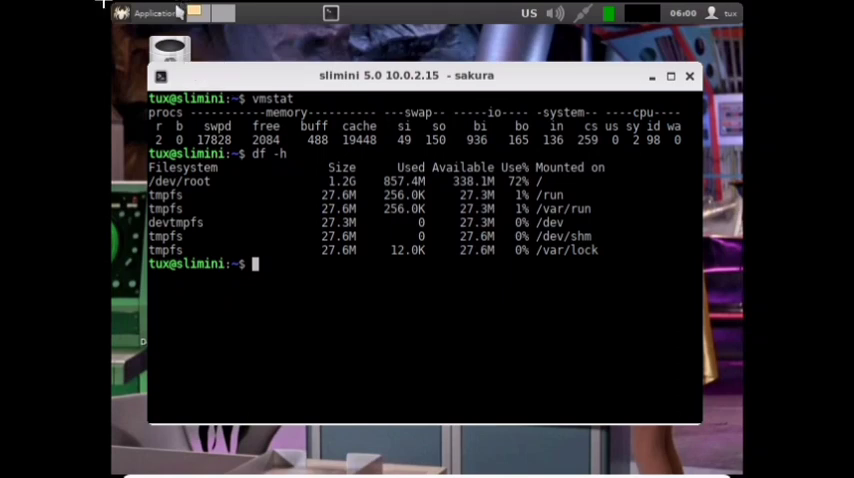
click(152, 13)
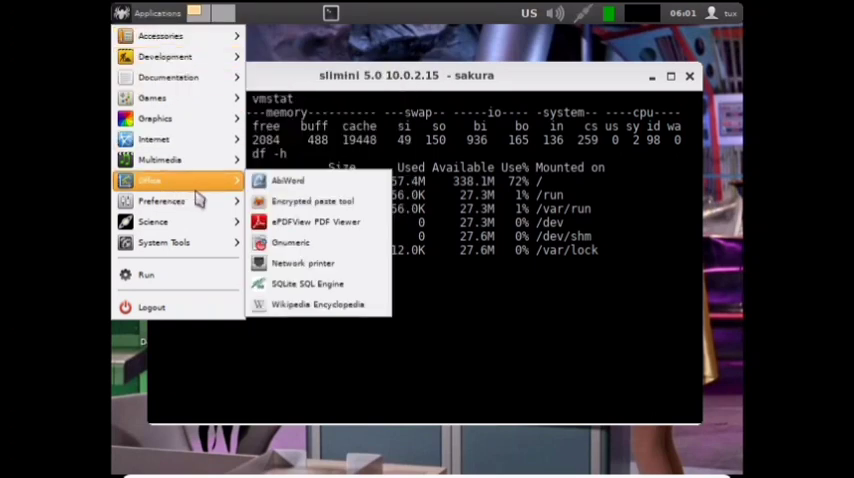
mouse_move(288, 181)
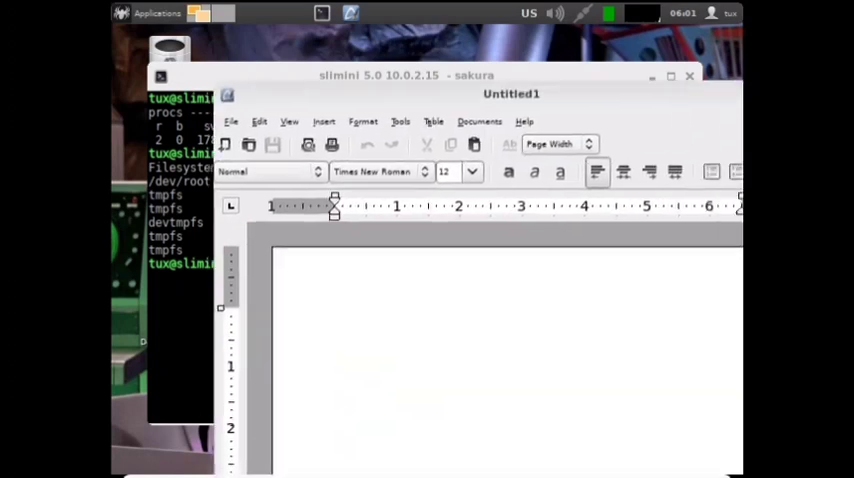
text(w)
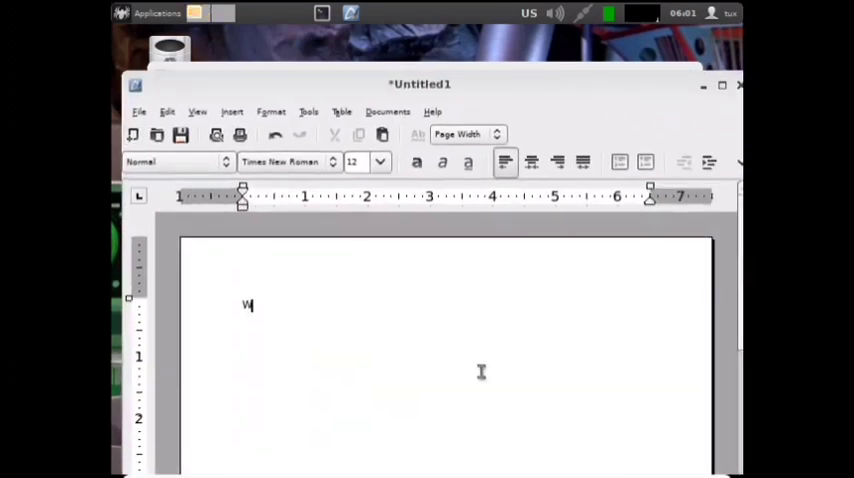
text(here I can tzp)
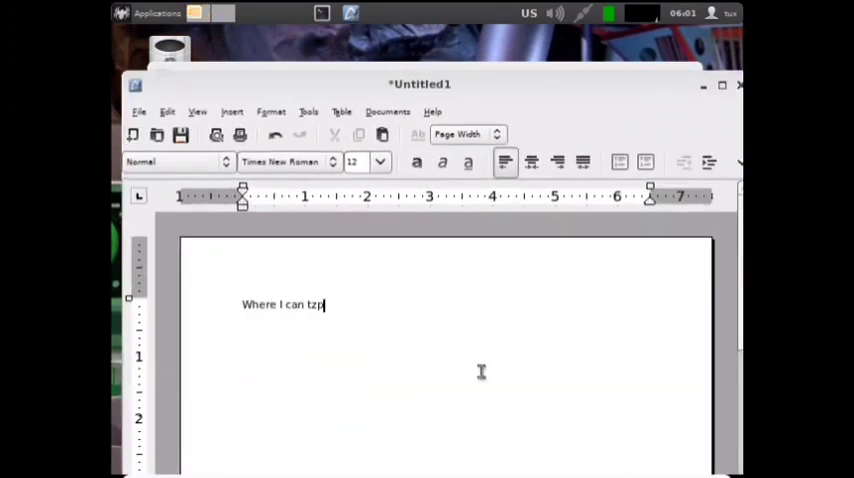
text(ype m)
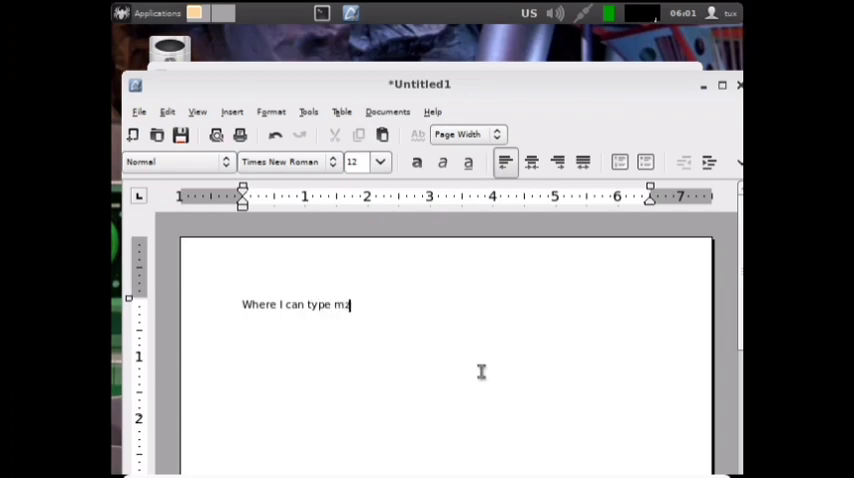
text(y awesome)
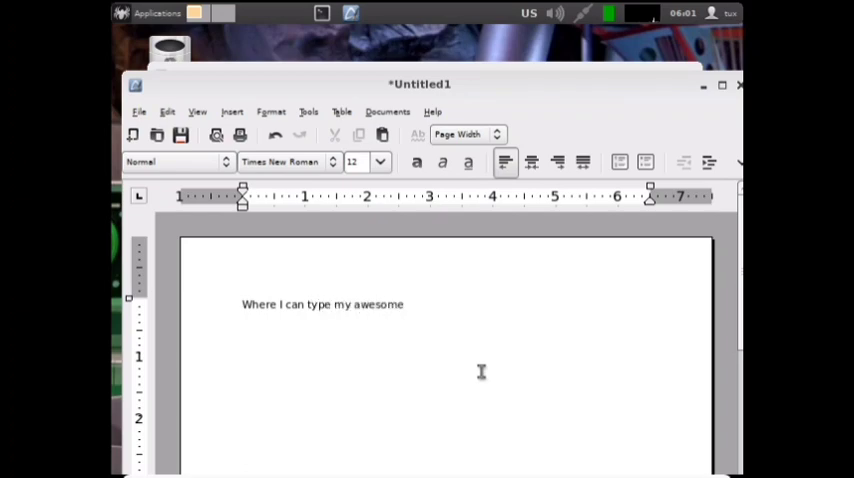
text(letters)
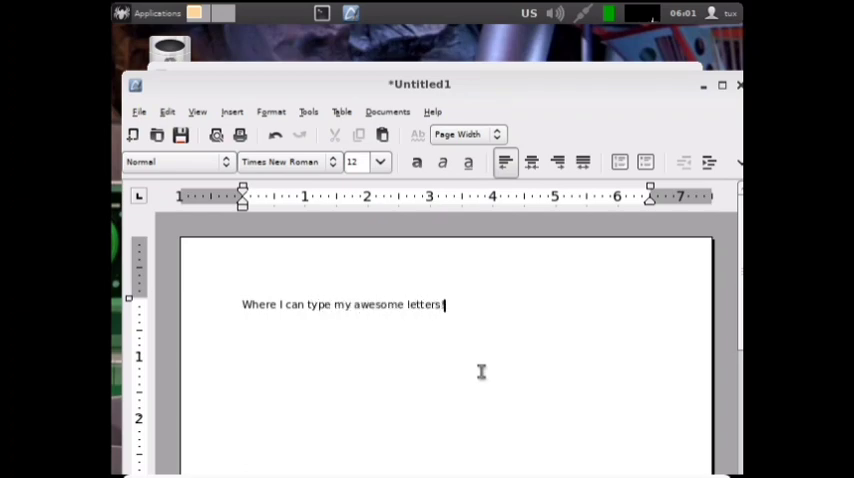
text(!)
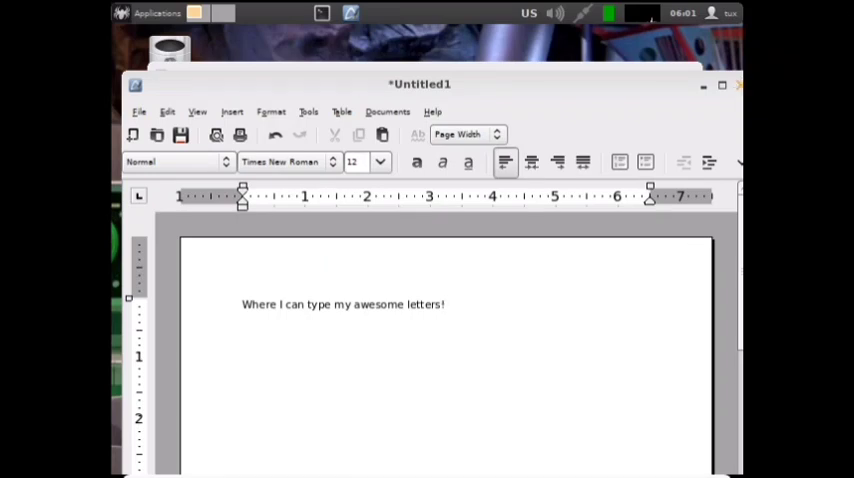
click(739, 84)
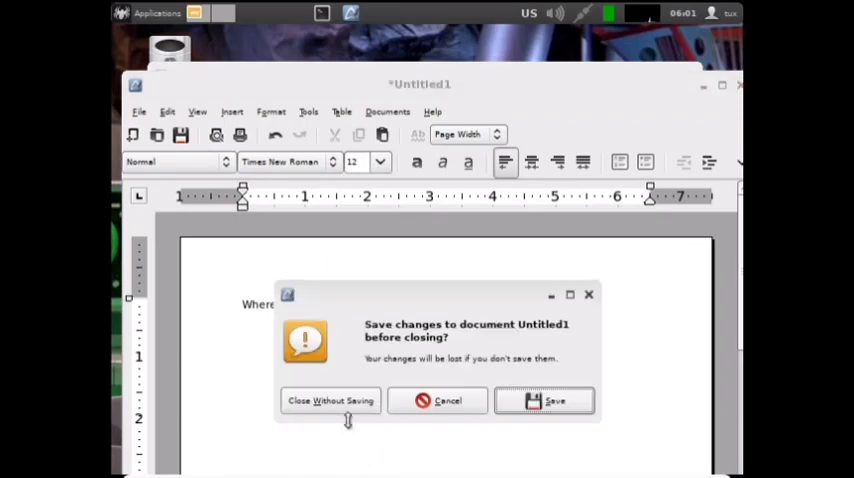
click(330, 400)
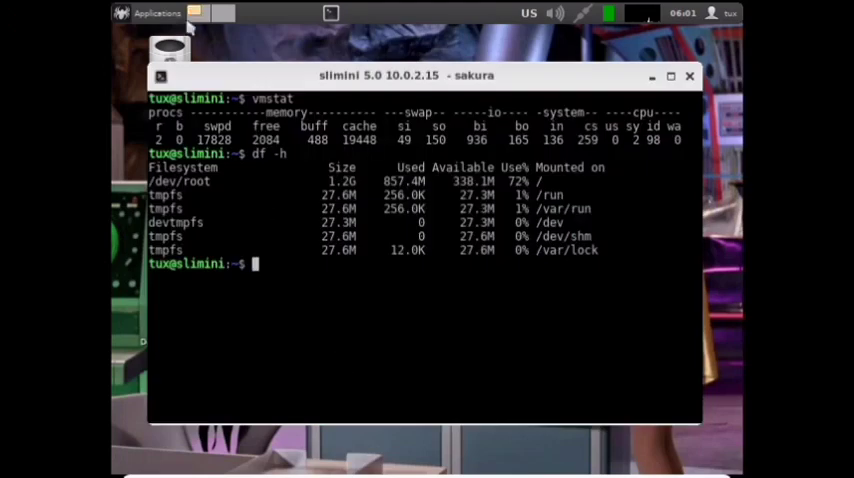
- Close the sakura terminal window with its title-bar close button
click(155, 13)
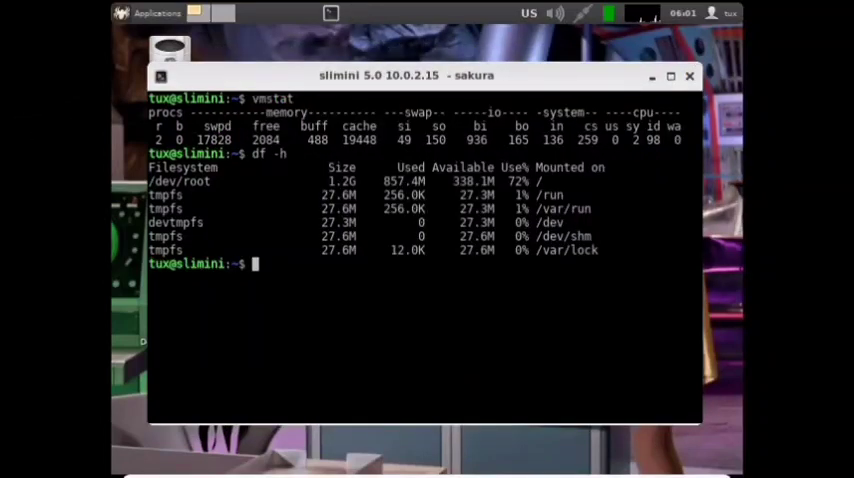
click(152, 13)
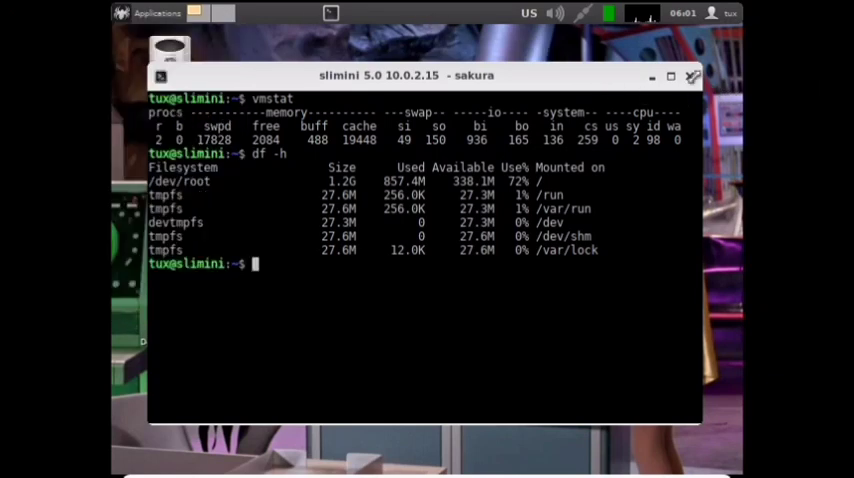
click(691, 76)
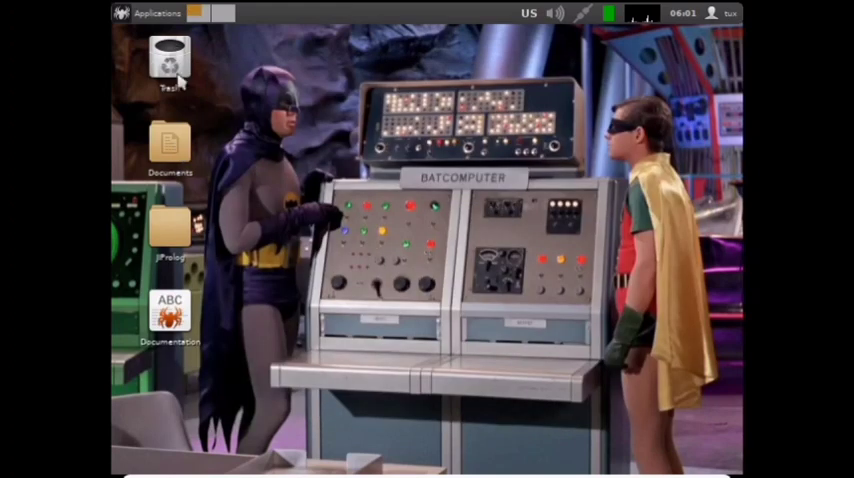
- Open installed.txt from /home/tux, reached via the Documents icon and Up button
double_click(170, 145)
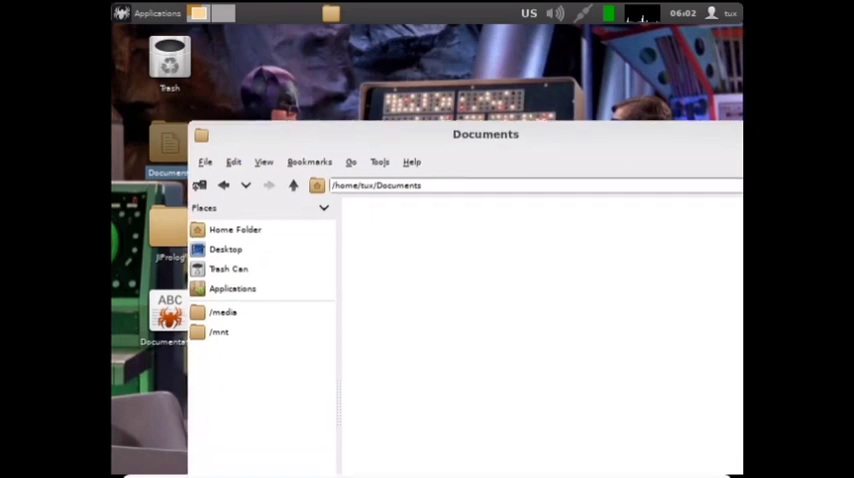
click(235, 229)
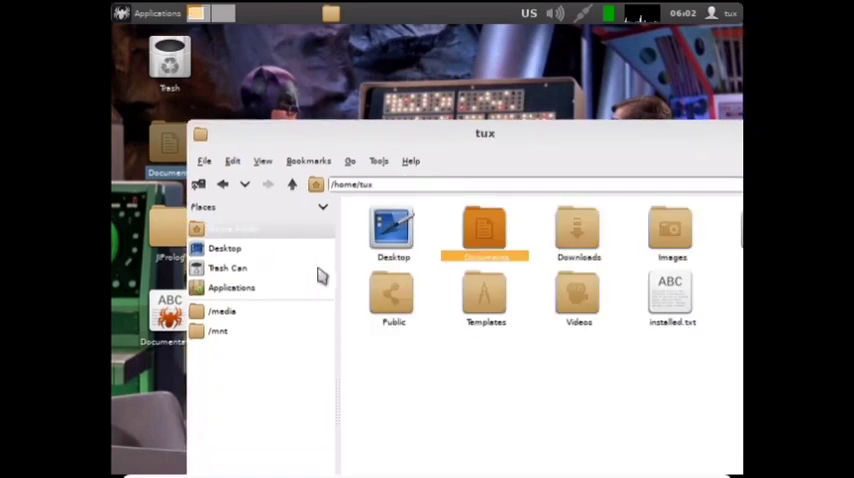
double_click(672, 295)
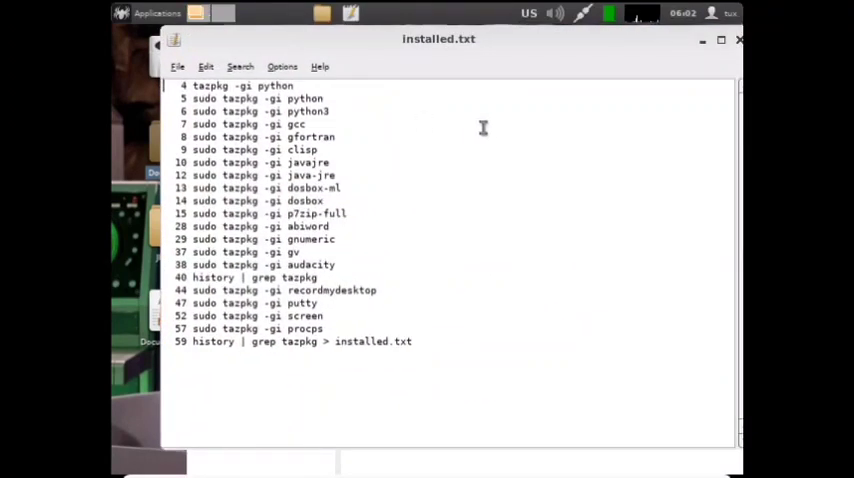
mouse_move(447, 120)
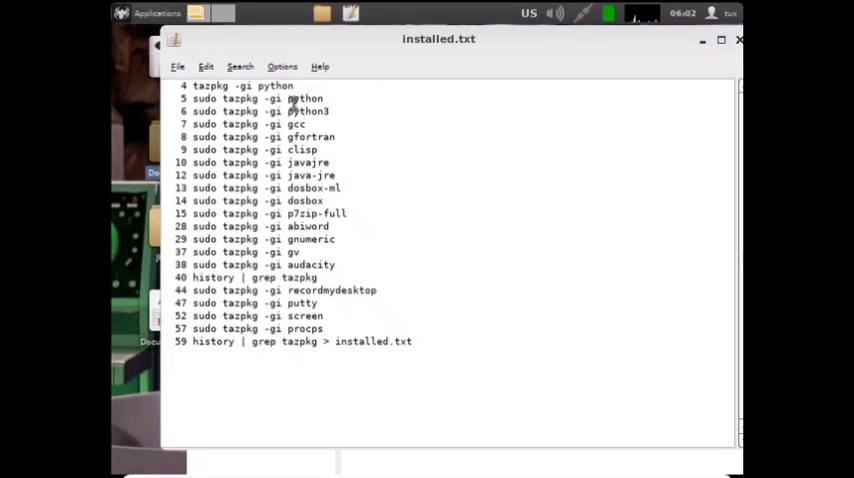
- Change line 37 of installed.txt in Leafpad to 'sudo tazpkg -gi gv'
double_click(243, 98)
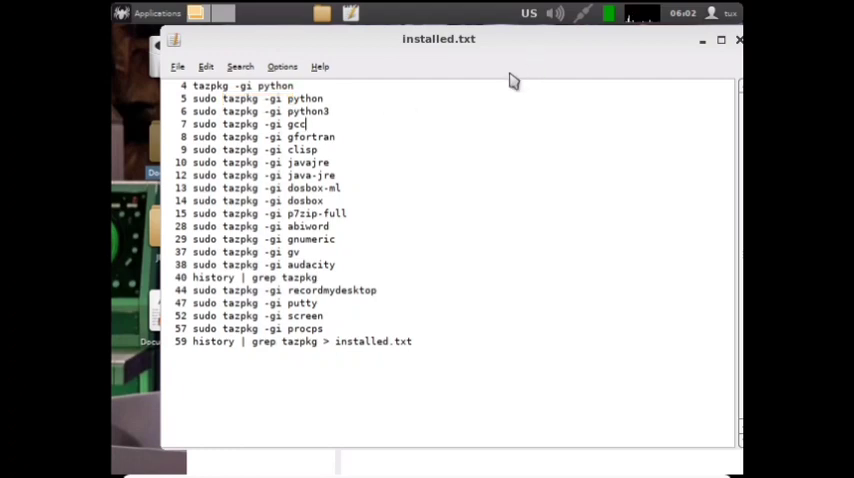
mouse_move(700, 78)
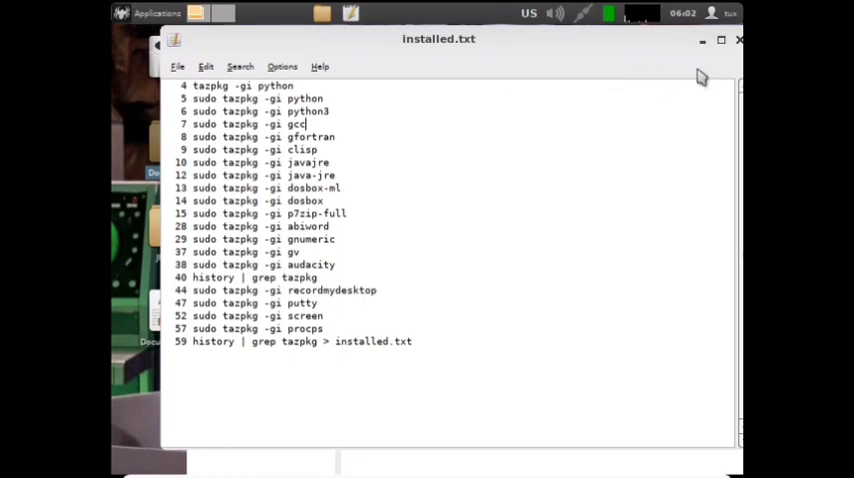
mouse_move(673, 50)
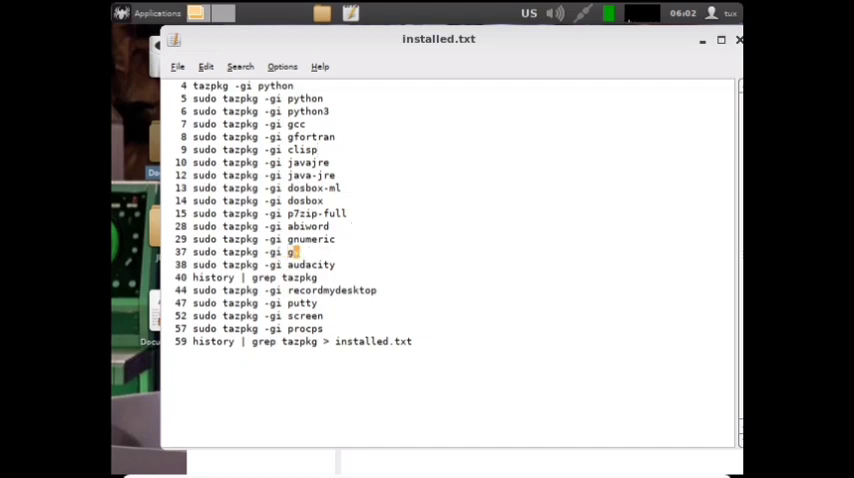
mouse_move(366, 258)
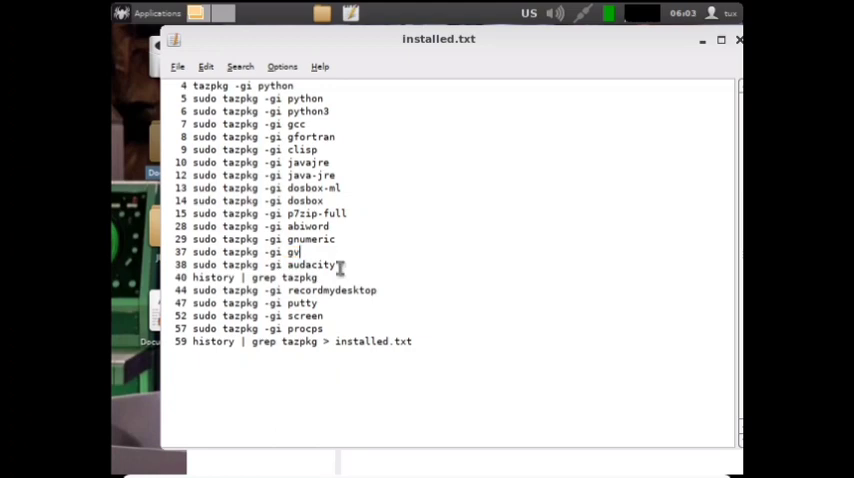
mouse_move(428, 297)
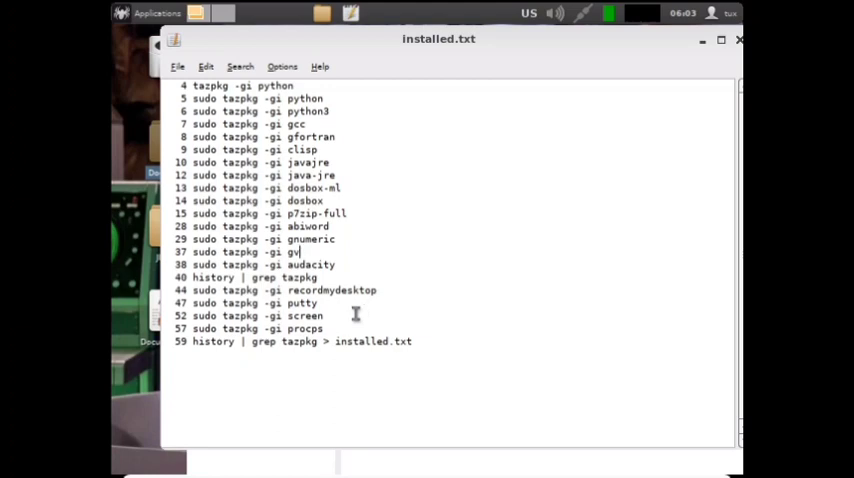
mouse_move(342, 327)
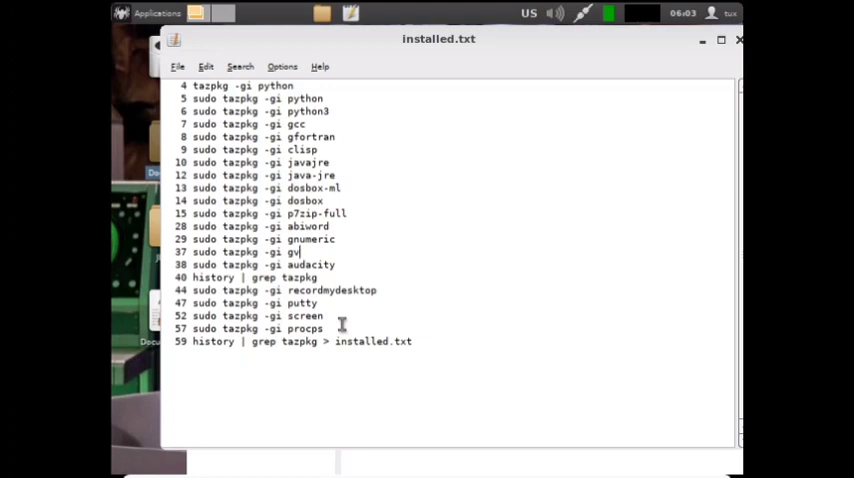
mouse_move(515, 148)
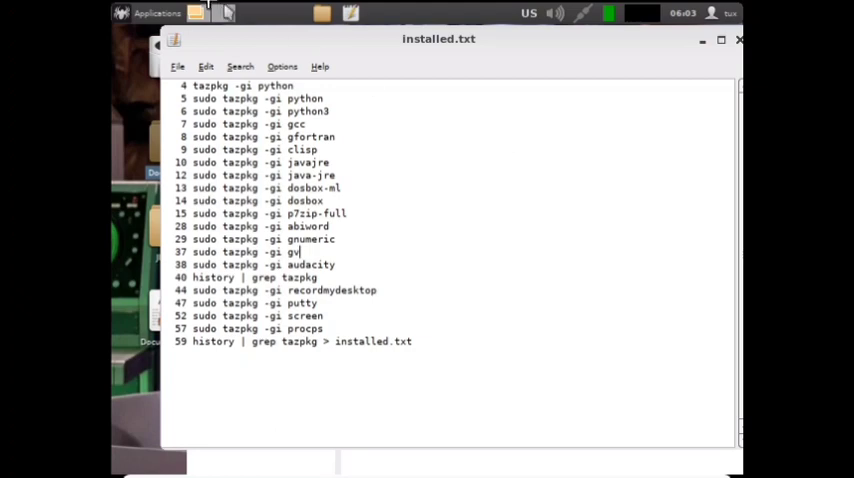
- Bring Midori forward and search DuckDuckGo for 'slitaz' from a new Speed Dial tab
click(150, 13)
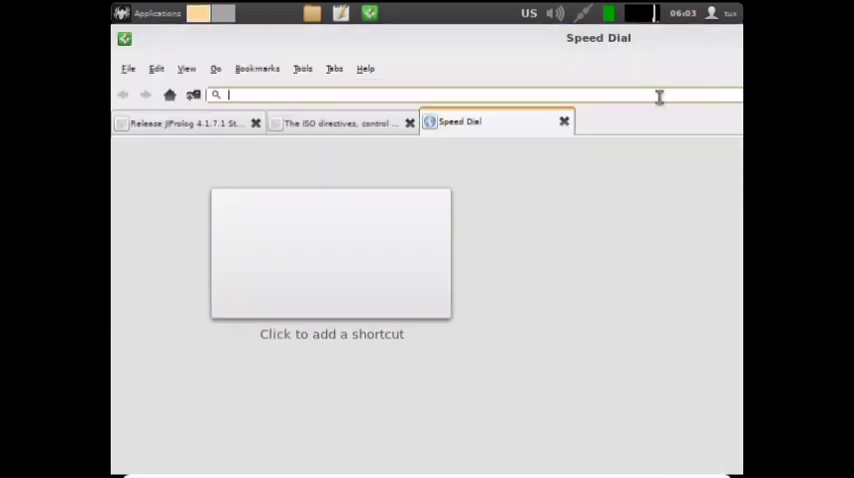
mouse_move(340, 123)
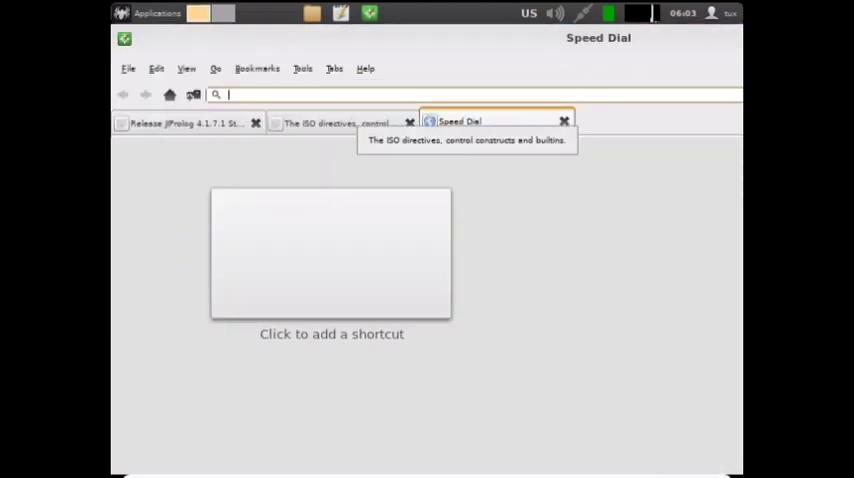
text(slitaz)
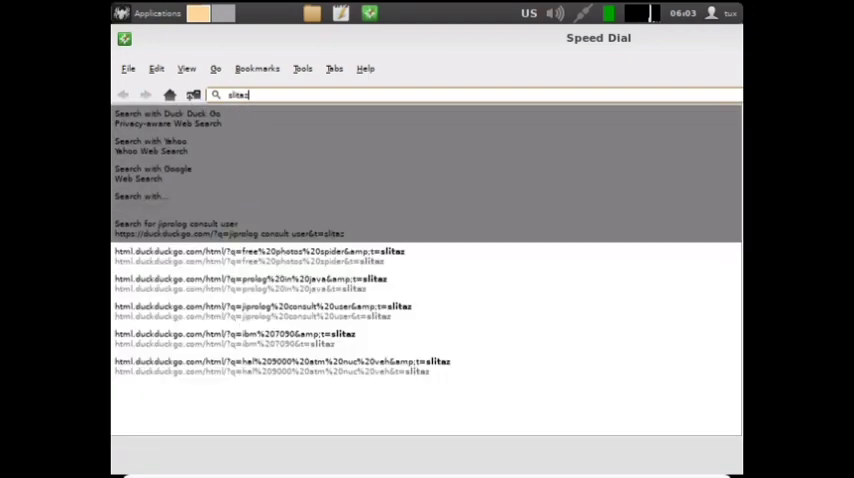
key(Return)
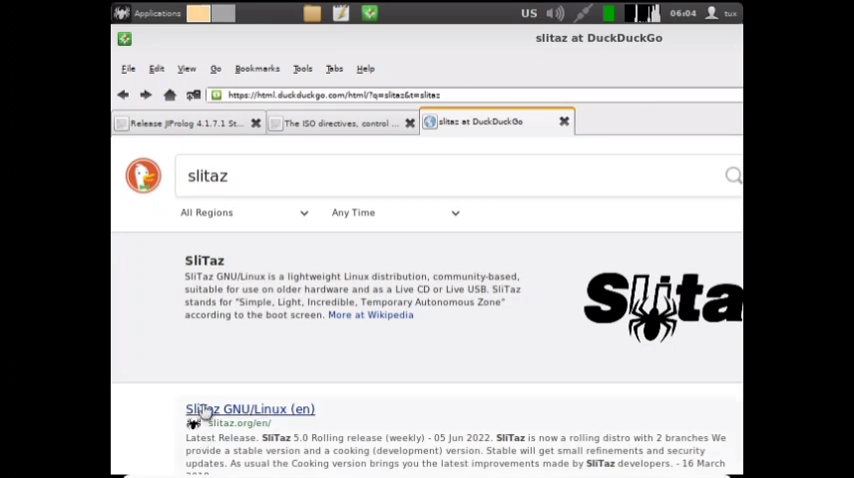
- Open the SliTaz GNU/Linux (en) result, then its slitaz.org Downloads page
click(250, 409)
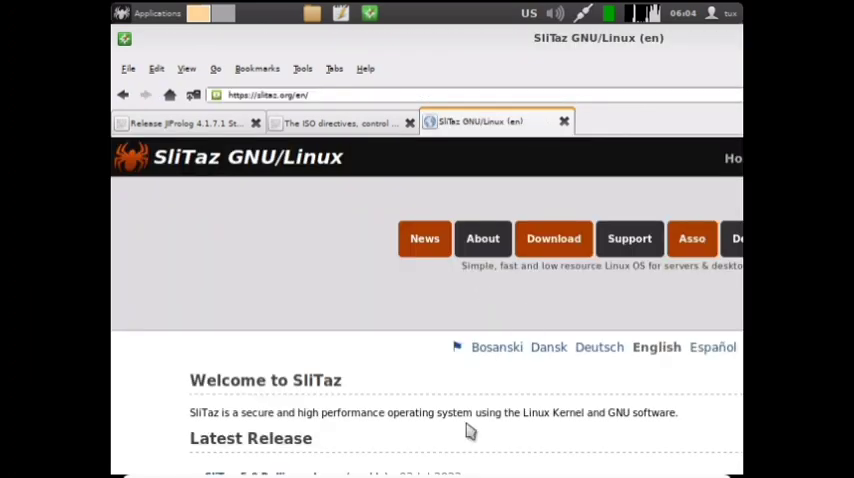
mouse_move(660, 400)
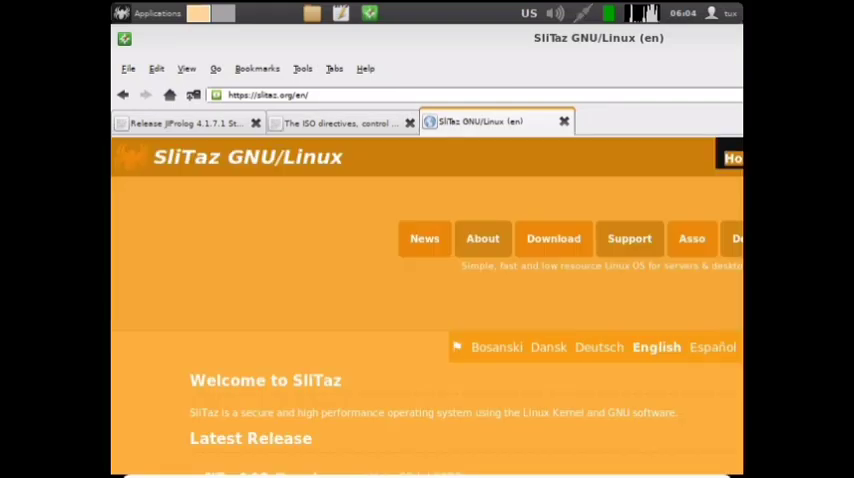
mouse_move(359, 296)
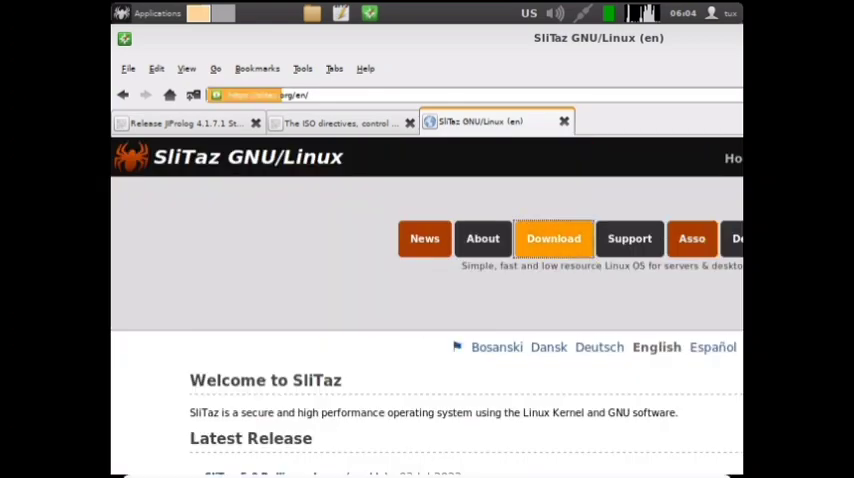
click(553, 238)
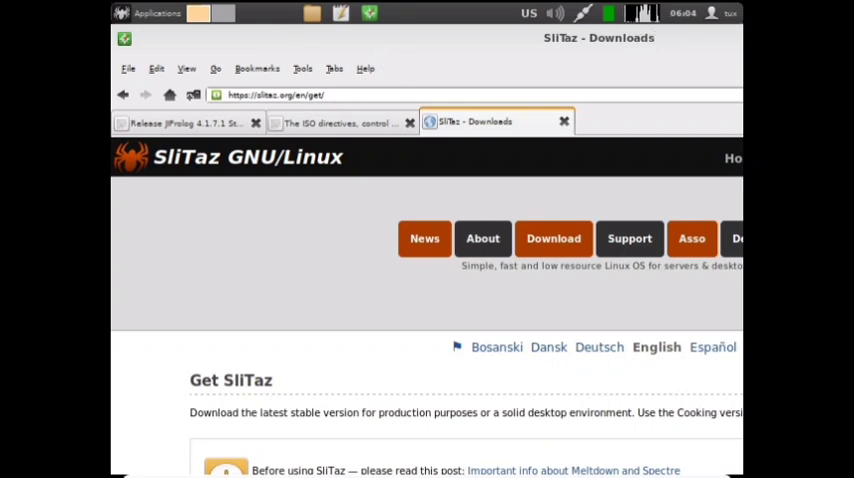
mouse_move(380, 25)
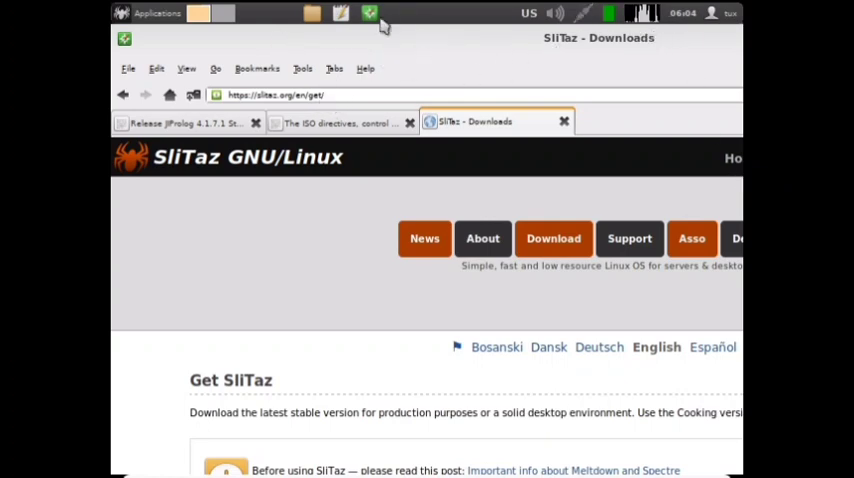
mouse_move(575, 65)
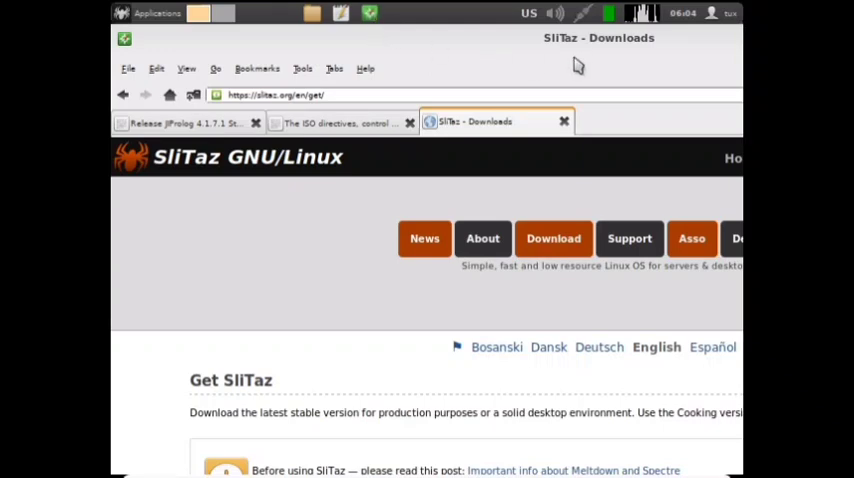
mouse_move(448, 78)
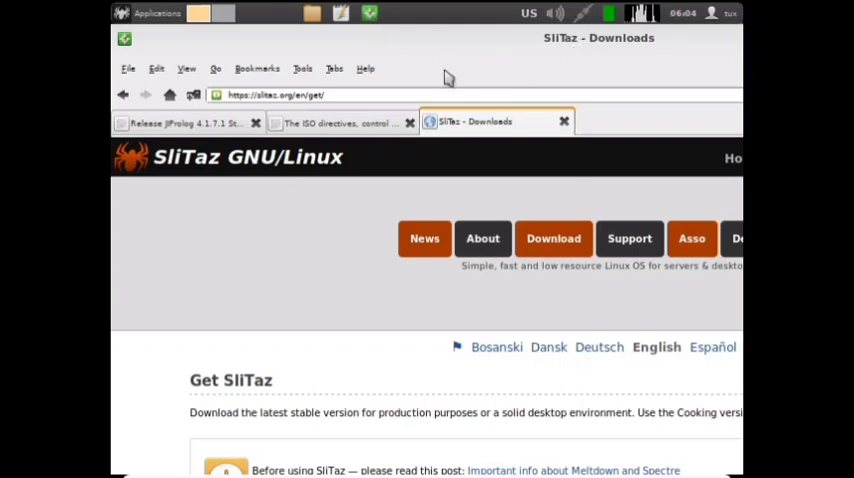
mouse_move(240, 50)
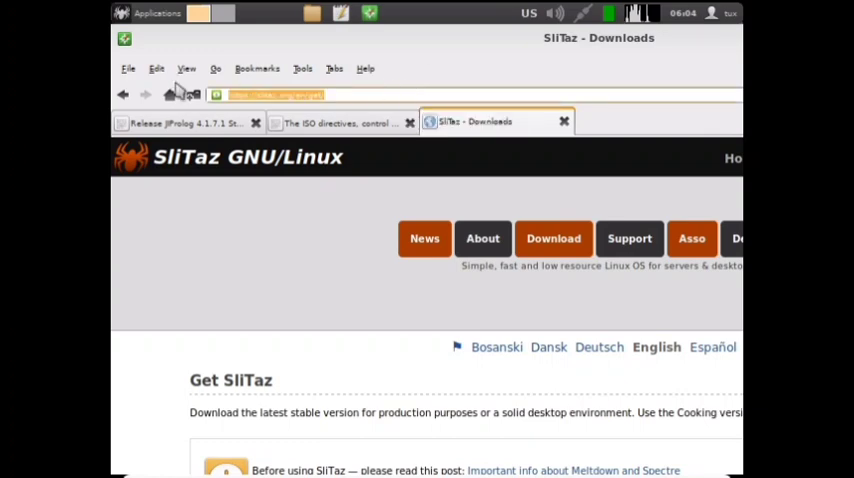
- Enter twitter.com in the address bar and open Midori's File menu
text(twitter.com)
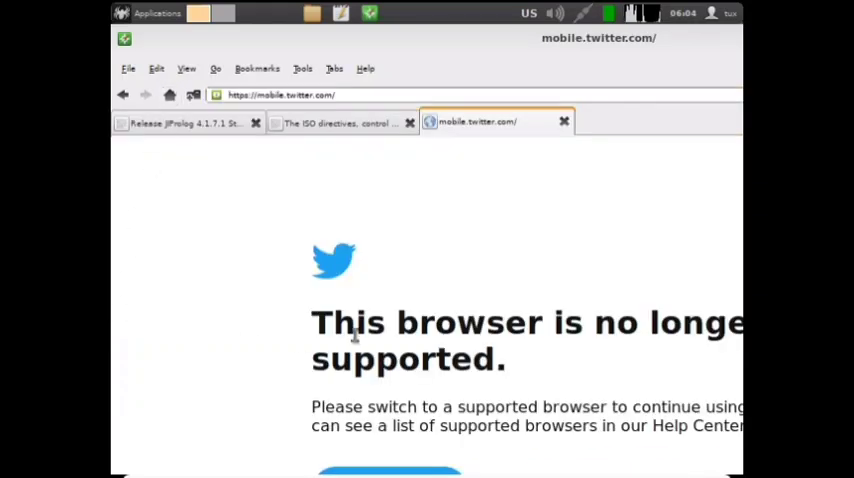
mouse_move(195, 72)
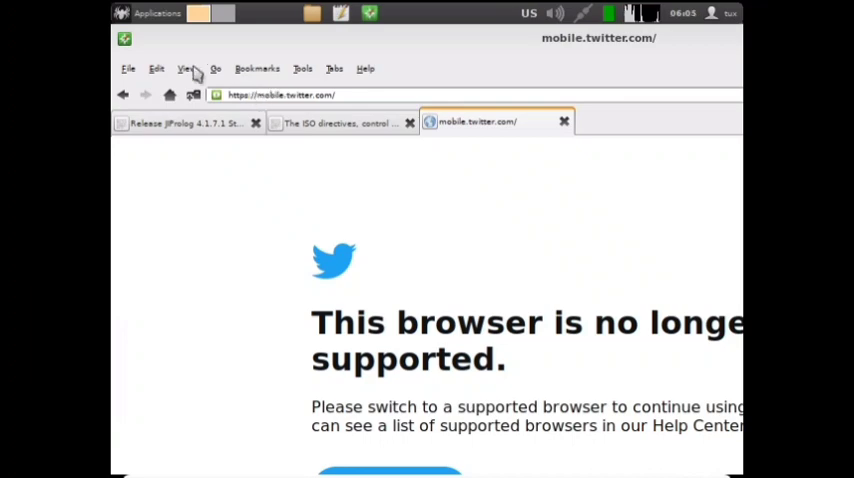
click(128, 68)
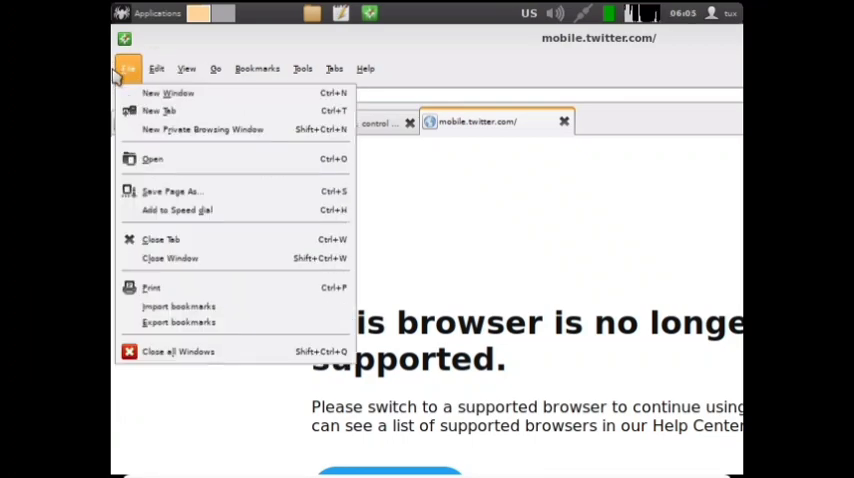
mouse_move(200, 307)
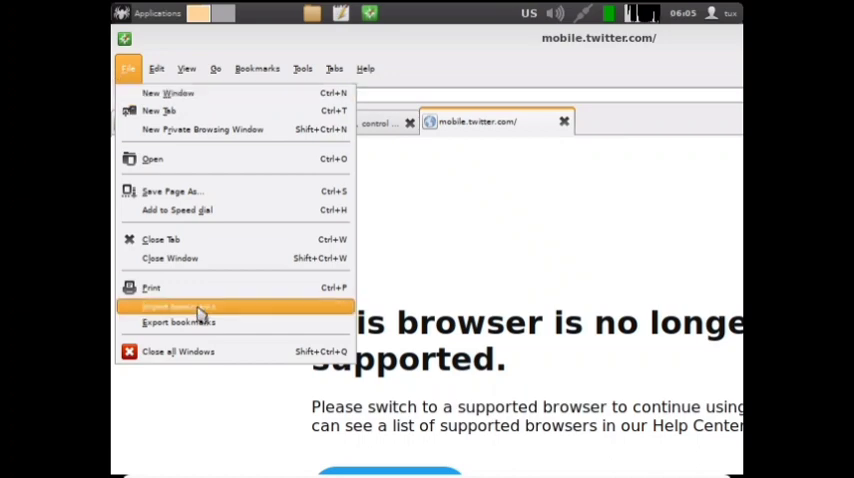
mouse_move(208, 352)
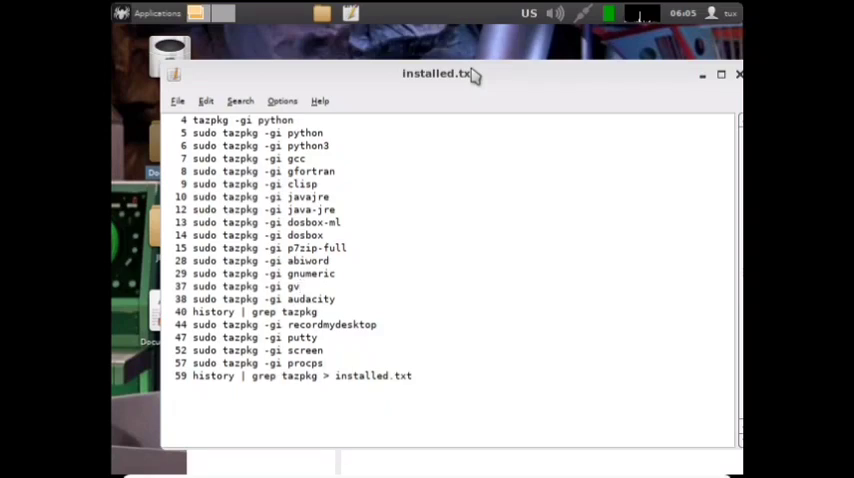
- Focus and close the Leafpad editor, revealing the /home/tux folder with installed.txt
click(298, 286)
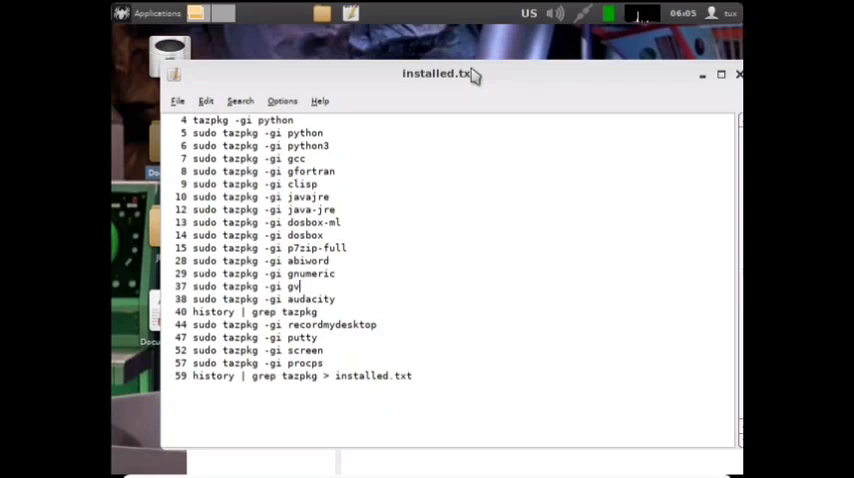
mouse_move(512, 77)
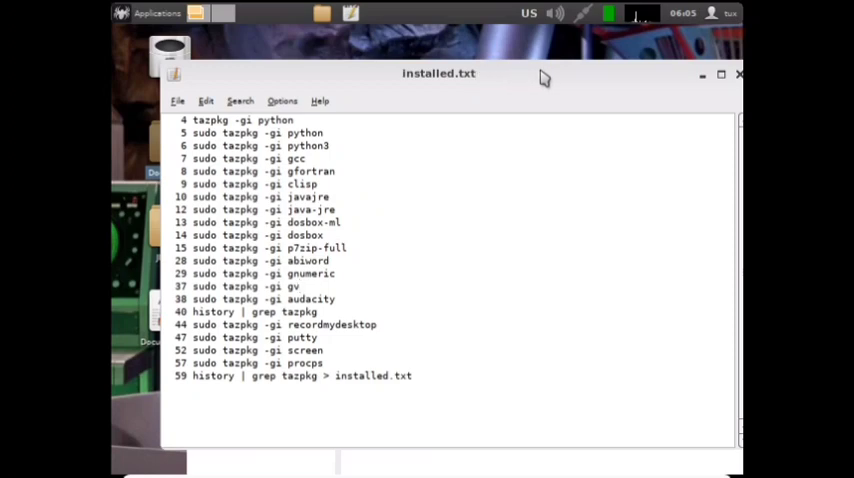
mouse_move(667, 102)
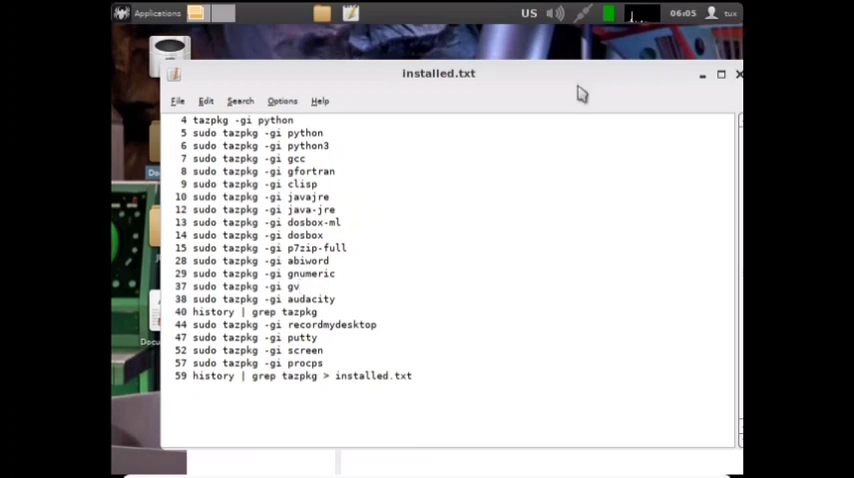
click(298, 286)
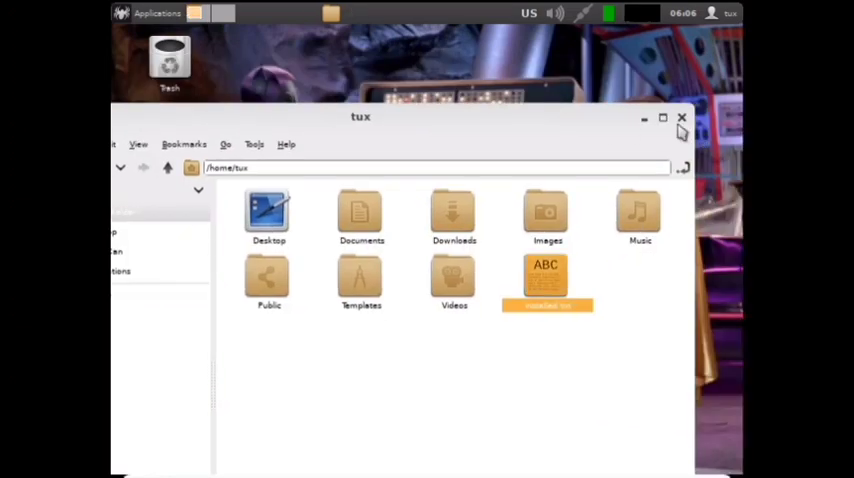
- Open the JIProlog desktop folder, then browse Applications > System Tools for XTerm
click(683, 117)
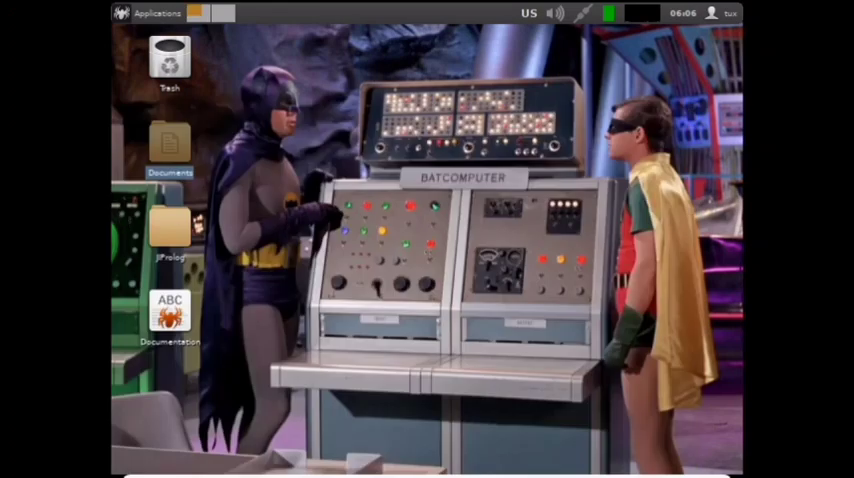
double_click(170, 230)
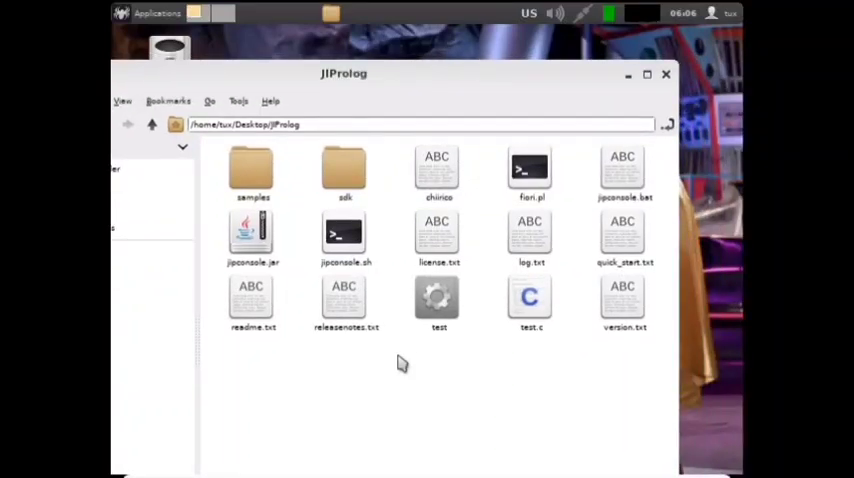
right_click(400, 363)
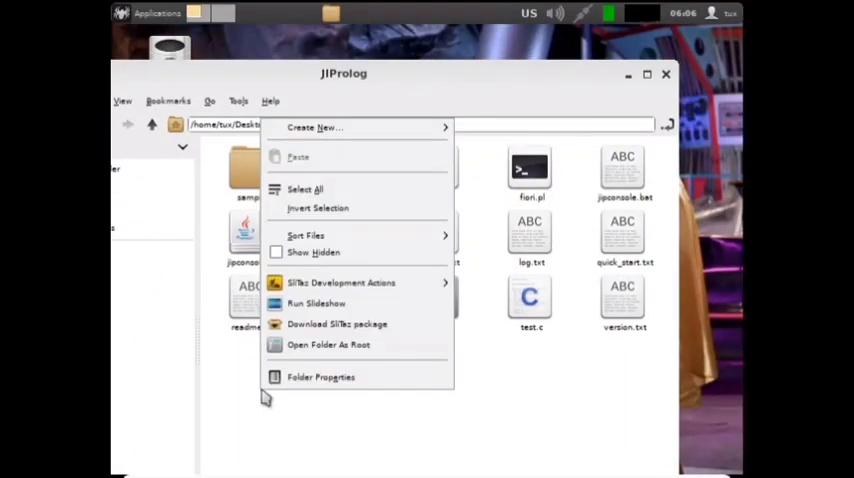
mouse_move(340, 282)
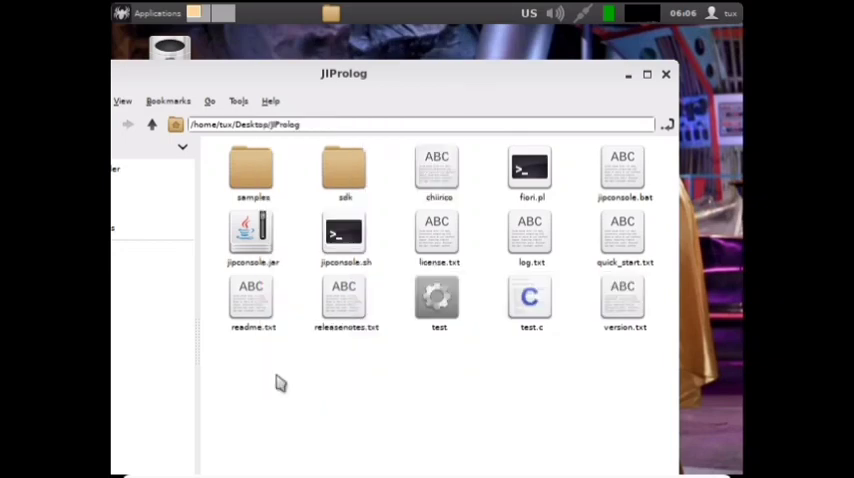
click(155, 13)
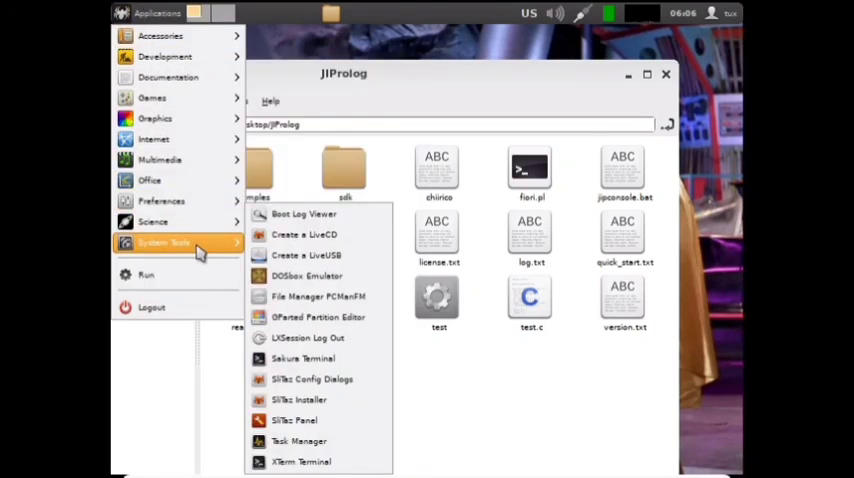
mouse_move(300, 462)
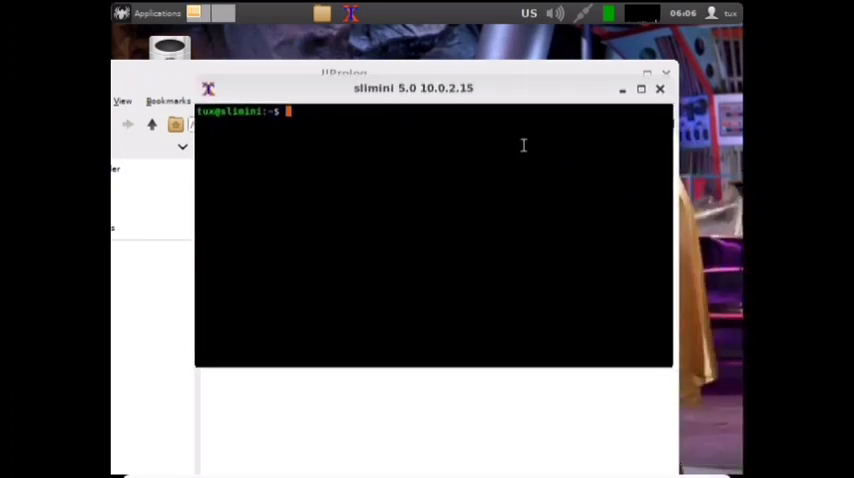
- Run cd Desktop, cd J*, and java -jar jipconsole.jar to launch JIProlog 4.1.7.1
text(cd D)
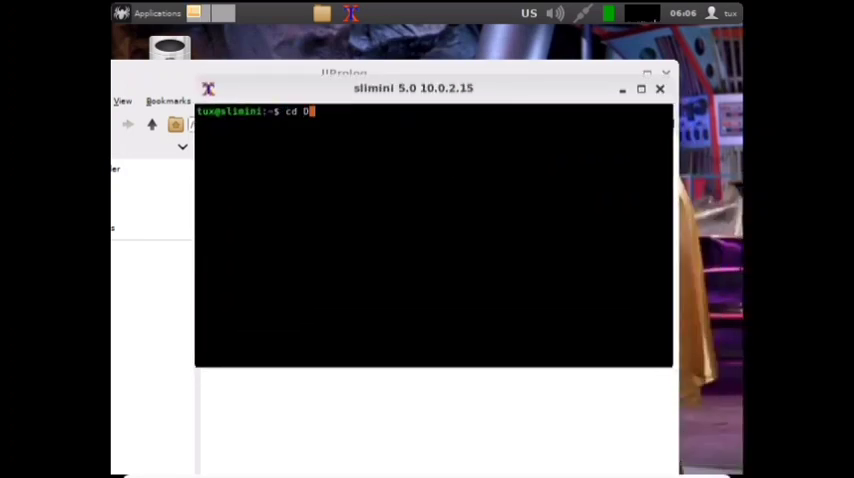
key(Return)
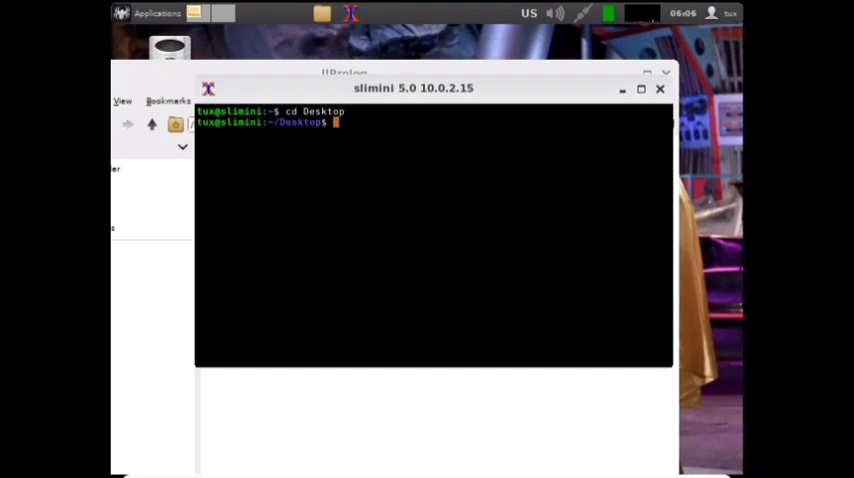
key(Return)
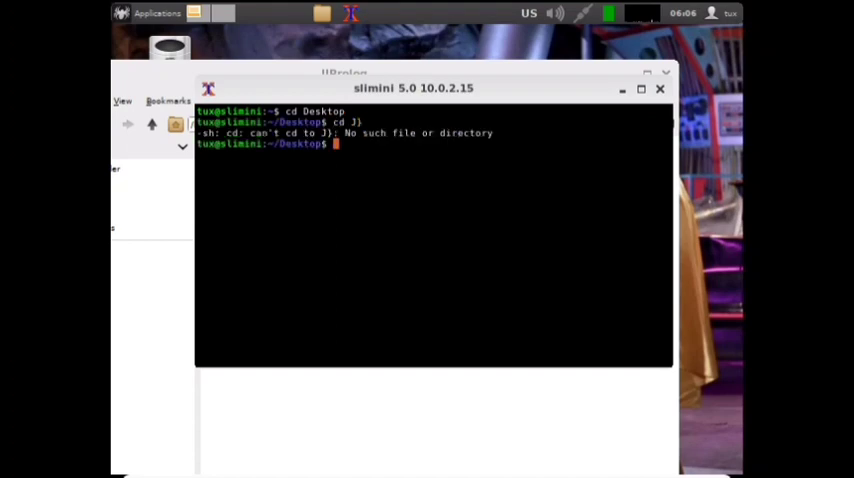
text(cd J*)
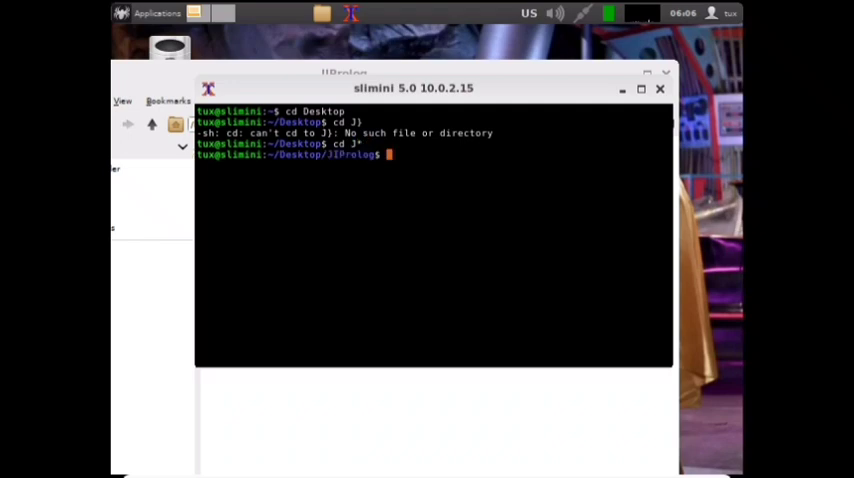
text(java -)
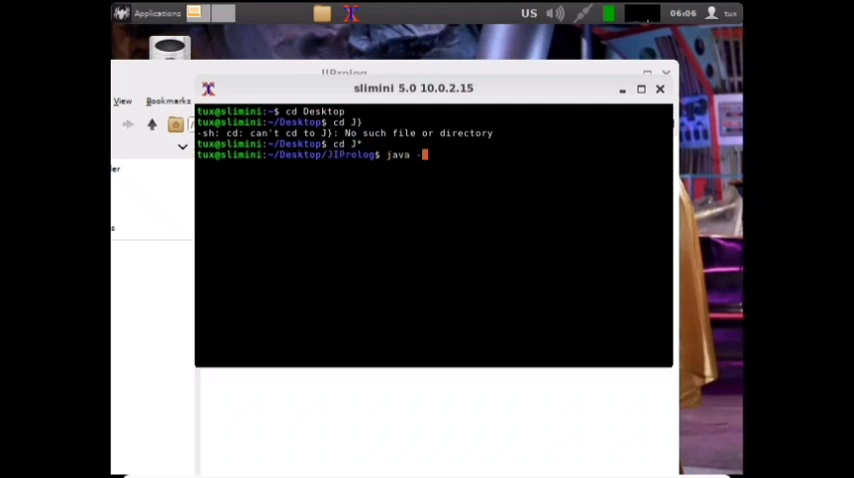
text(jar)
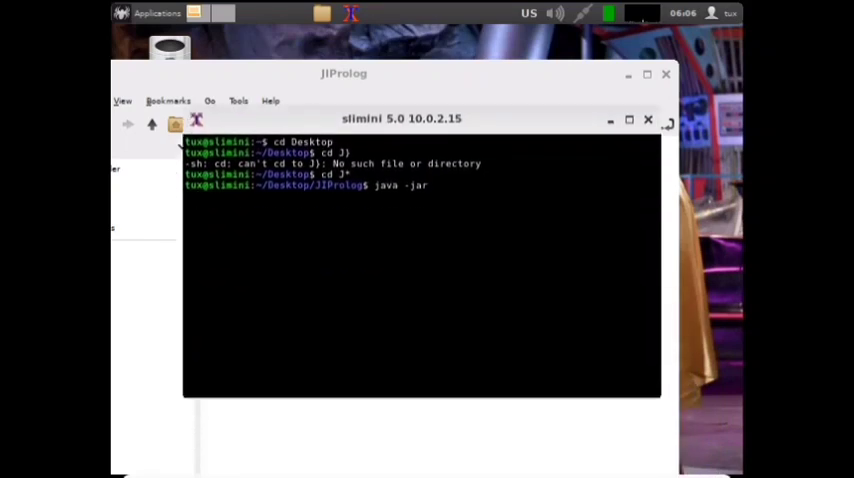
text(jipcons)
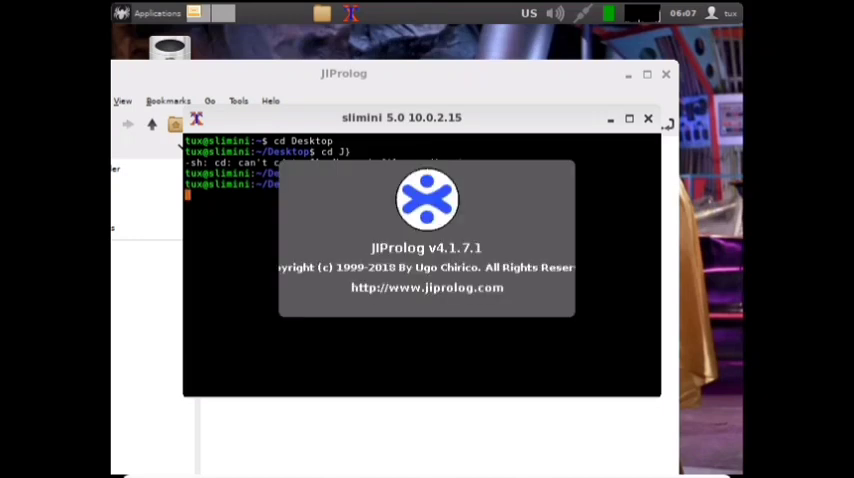
mouse_move(489, 120)
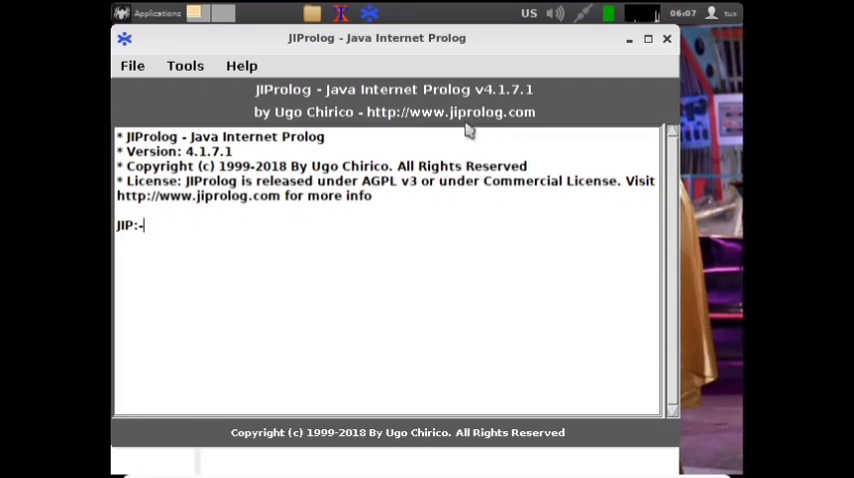
- Query man(X). in JIProlog, get the undefined man/1 warning, then halt
text(man)
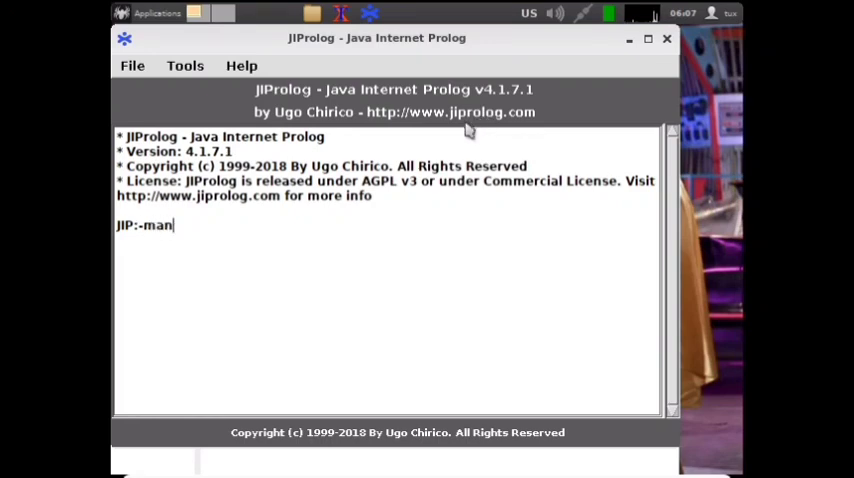
text((X).)
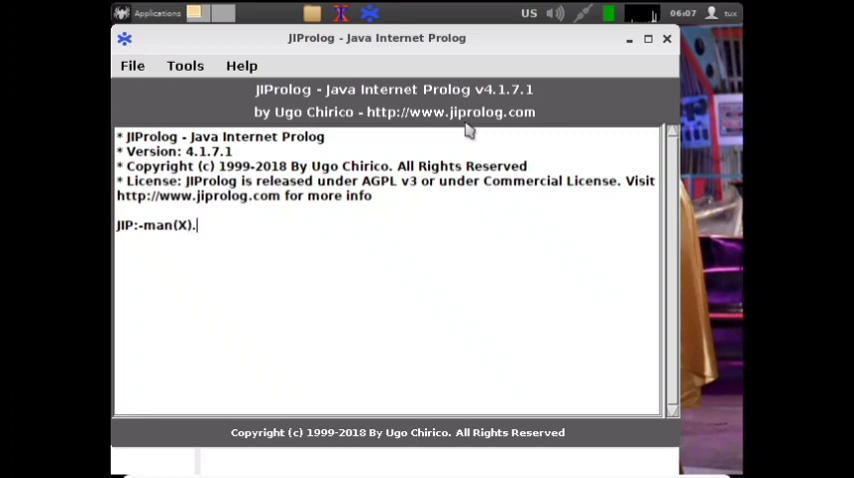
key(Return)
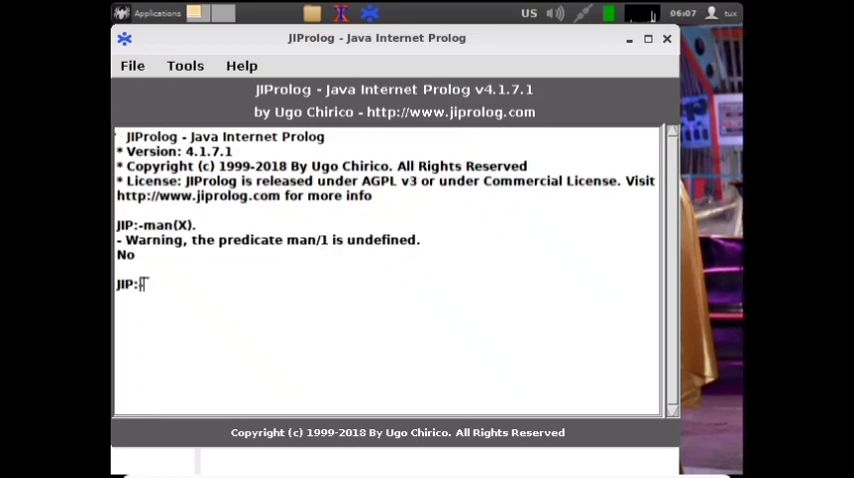
text(hal)
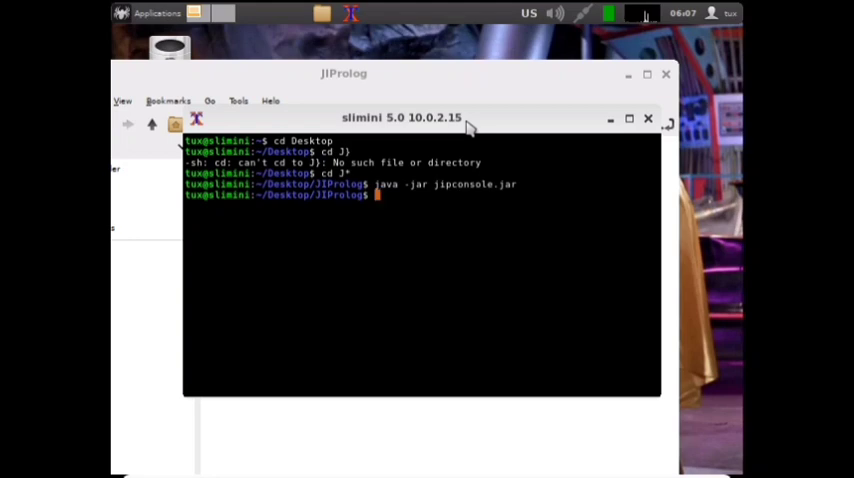
- Exit XTerm so the PCManFM JIProlog folder window is in front again
text(python)
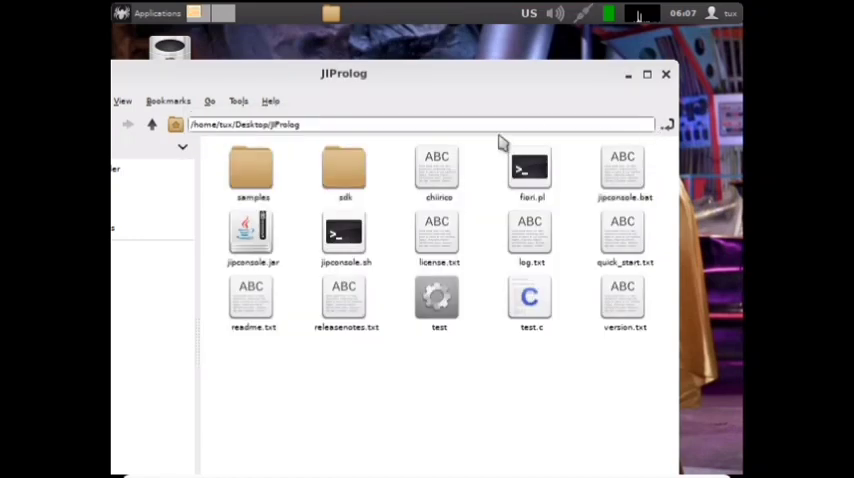
mouse_move(557, 94)
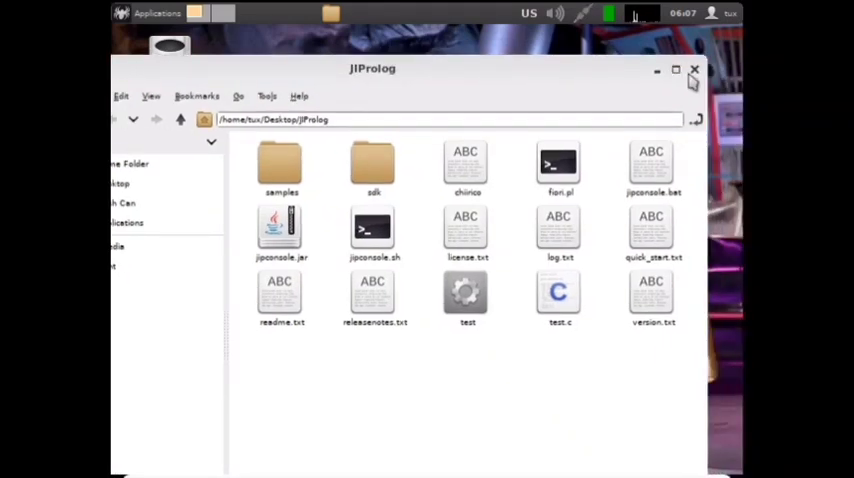
- Close the JIProlog folder window and show the Applications menu's Games list
click(155, 13)
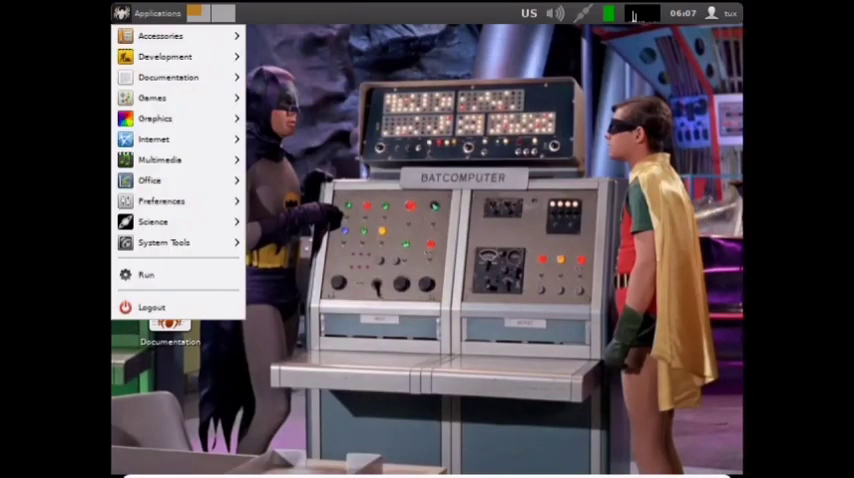
click(152, 98)
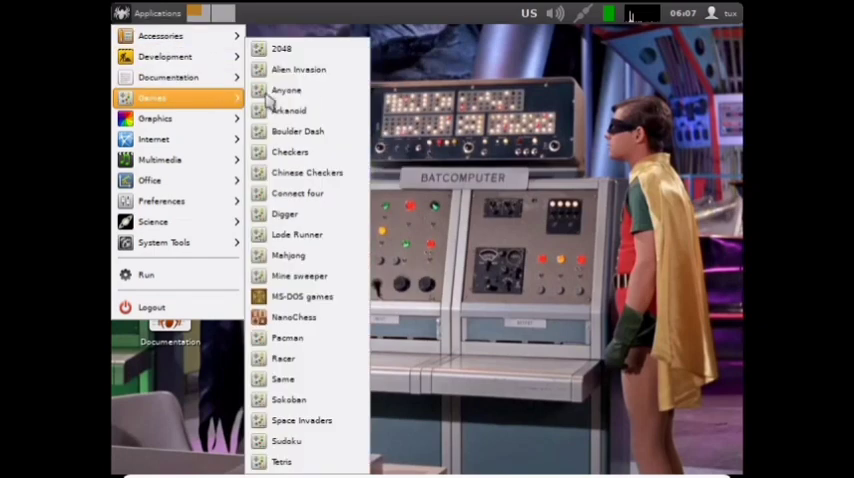
mouse_move(300, 399)
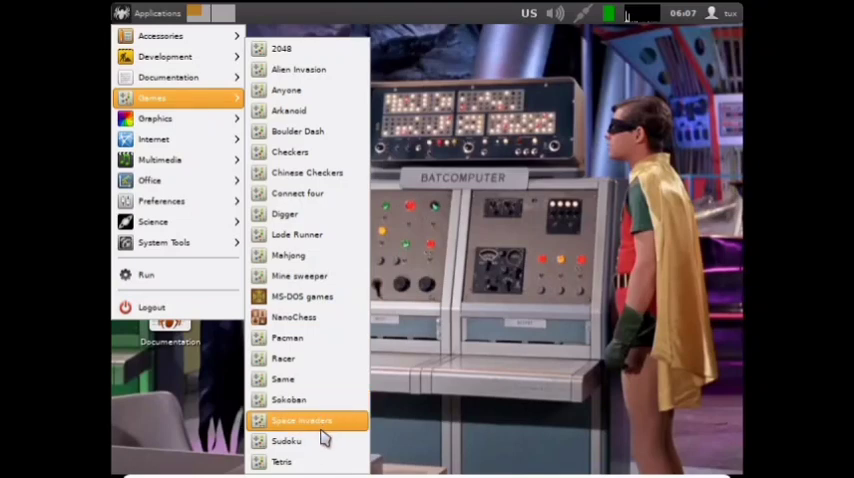
mouse_move(300, 297)
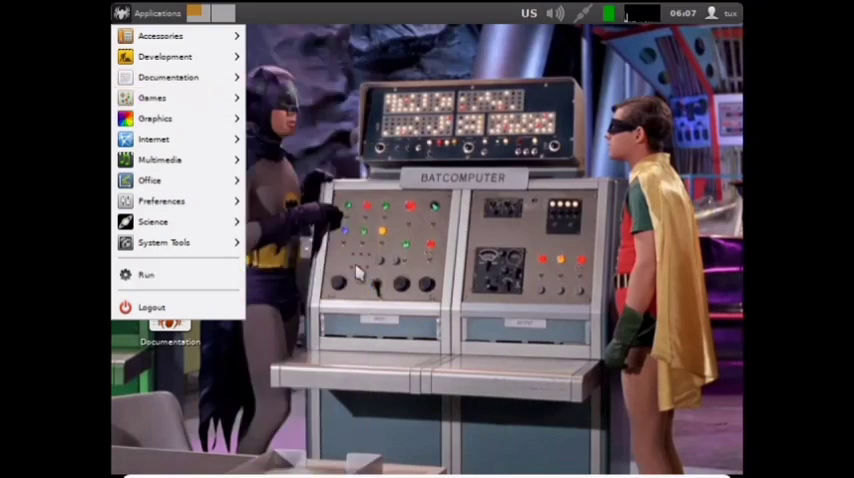
mouse_move(360, 265)
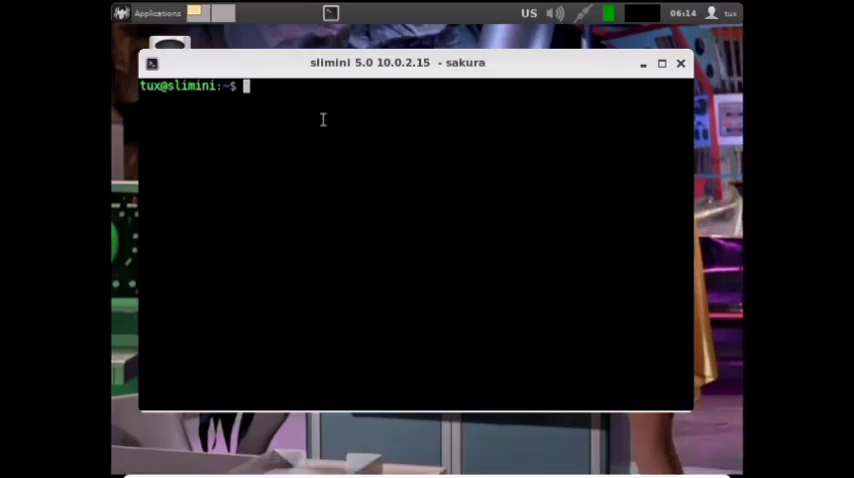
mouse_move(267, 194)
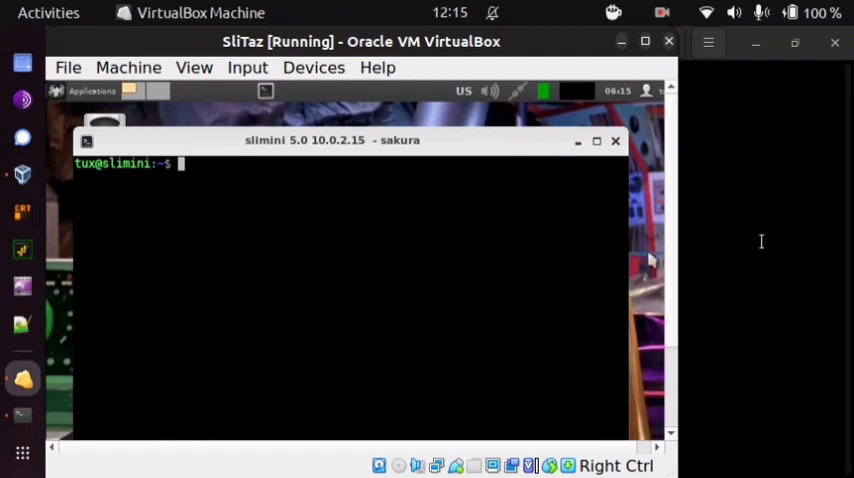
mouse_move(742, 243)
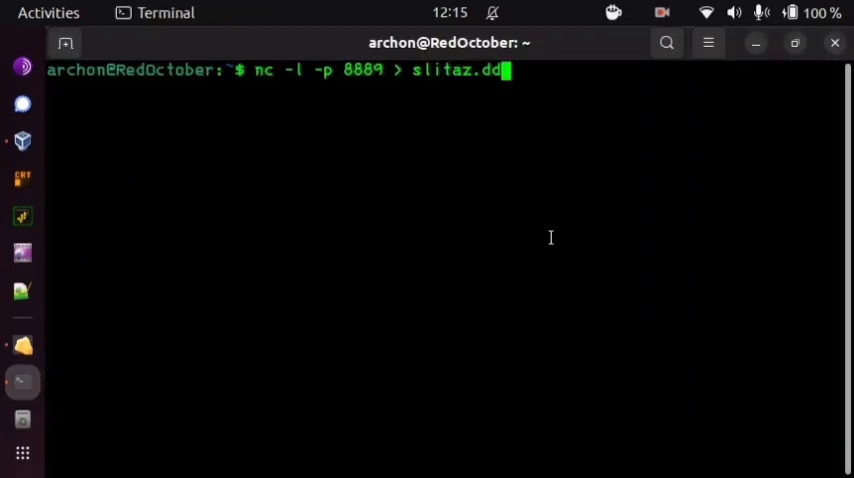
- Run nc -l -p 8889 > slitaz.dd to listen on port 8889 into slitaz.dd
key(Return)
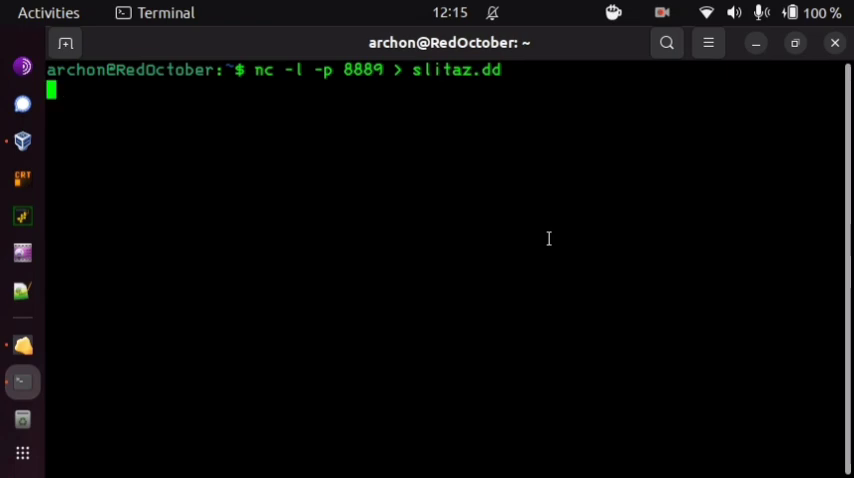
mouse_move(22, 344)
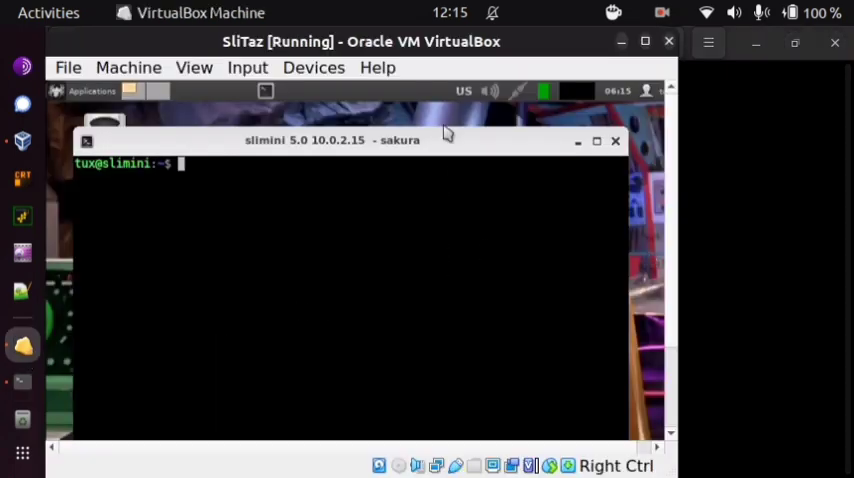
- Ping the host at 10.0.3.1 from the guest, then stop after a few replies
text(ping)
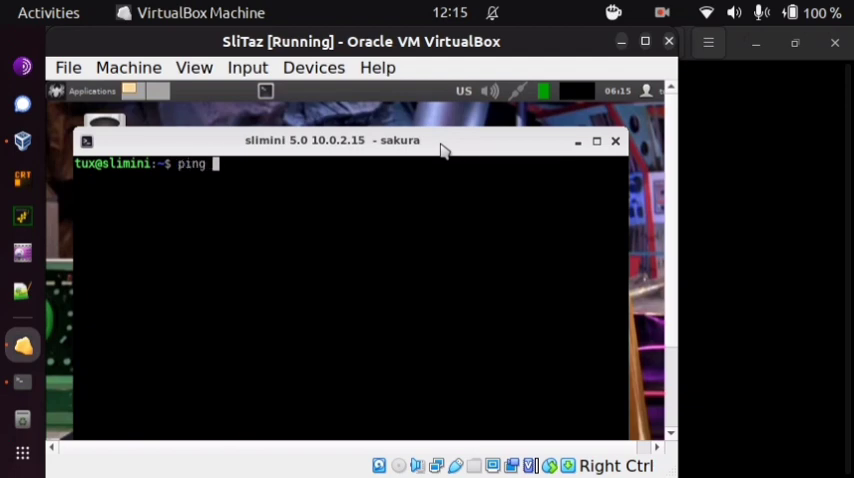
text(10.0/.)
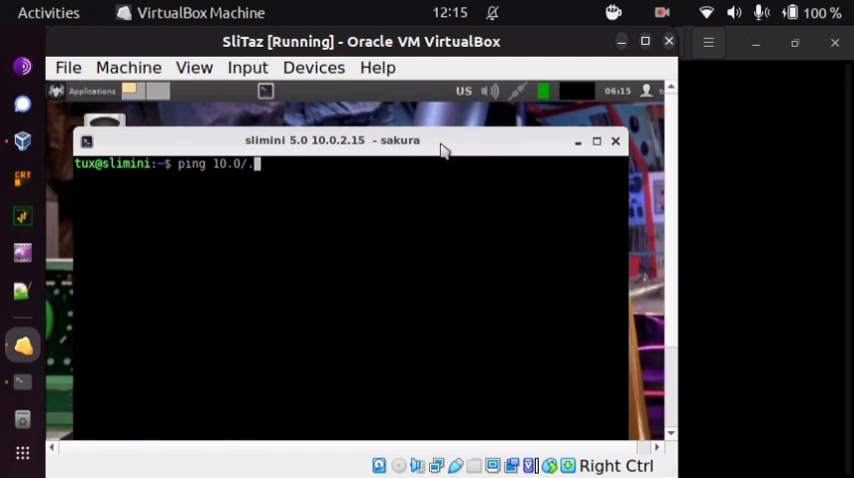
key(Return)
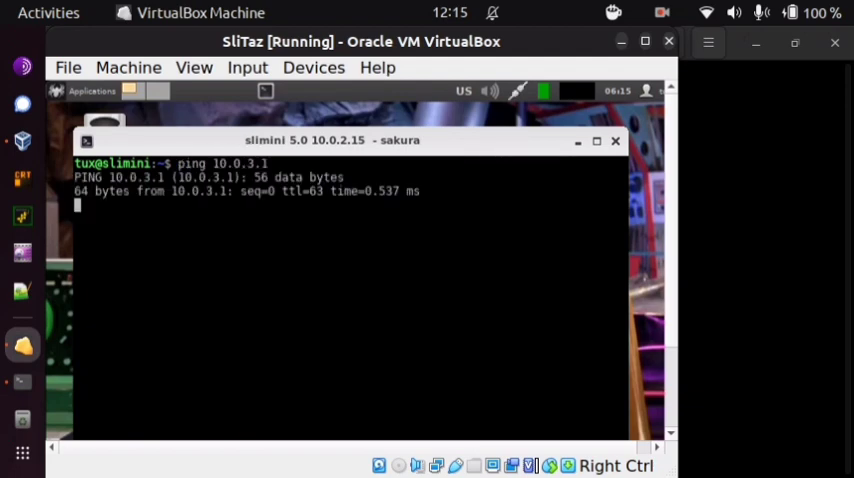
key(ctrl+c)
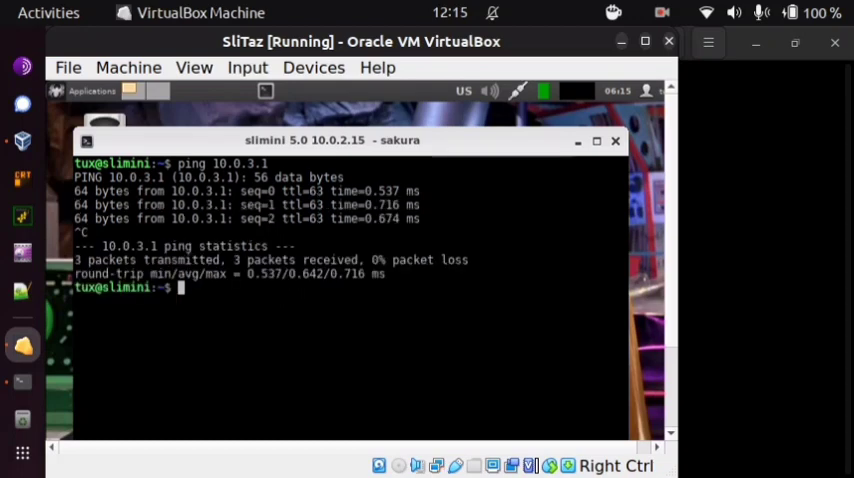
- Become root in the guest with su and its password
text(c)
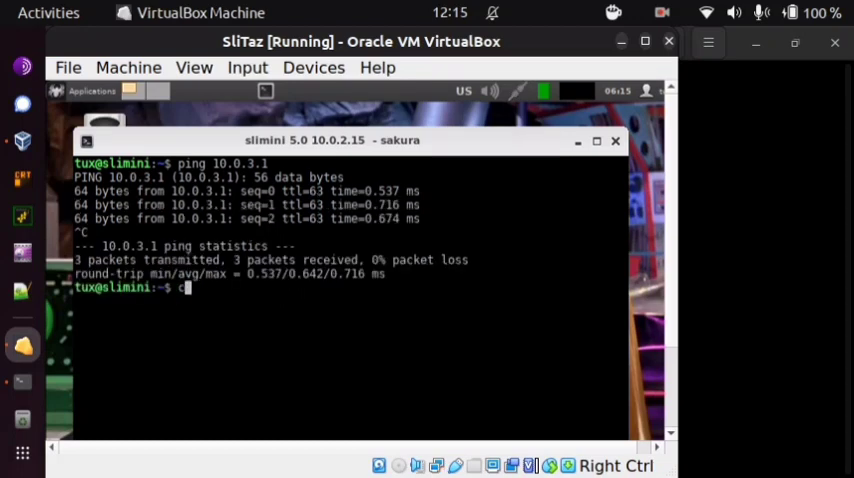
text(u)
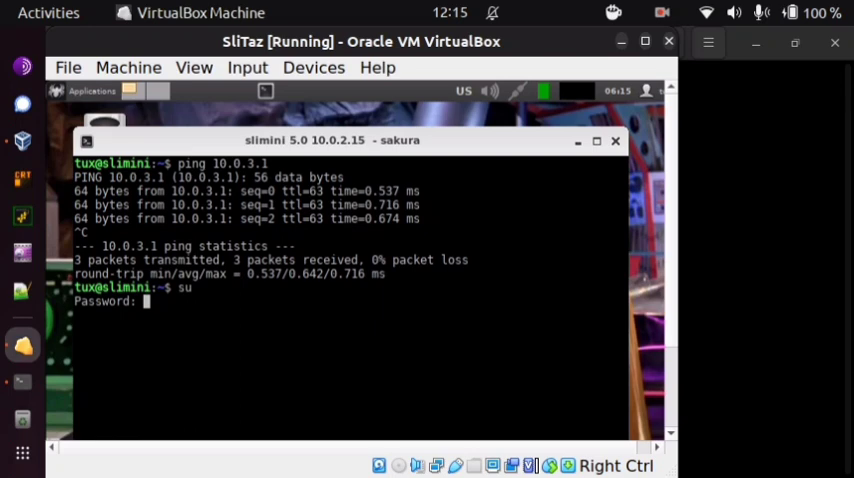
key(Return)
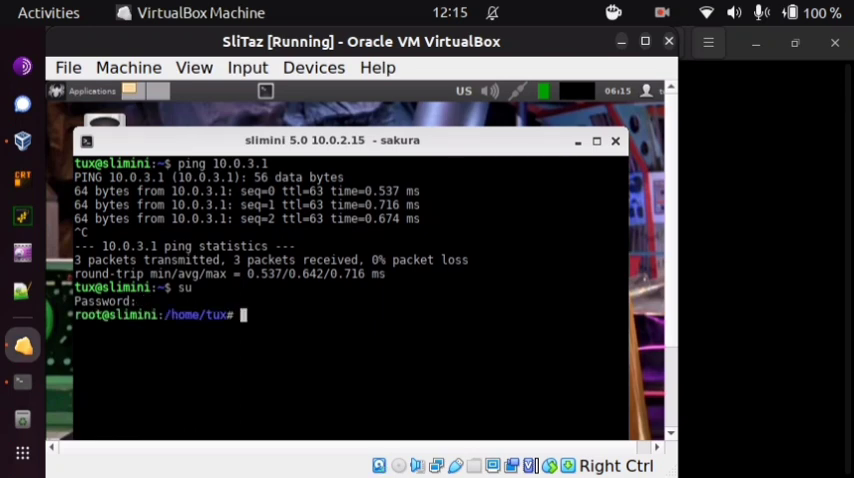
- Stream /dev/sda to the host with cat /dev/sda | nc 10.0.3.1 8889
text(cat)
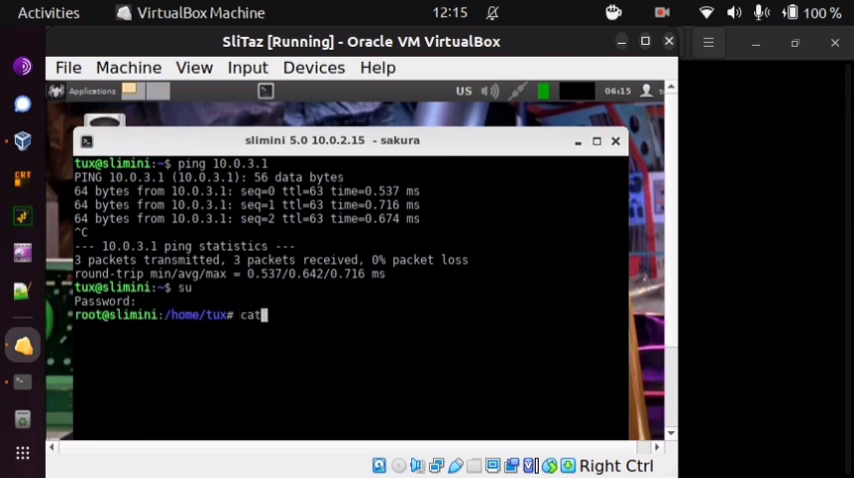
text(&dev&s)
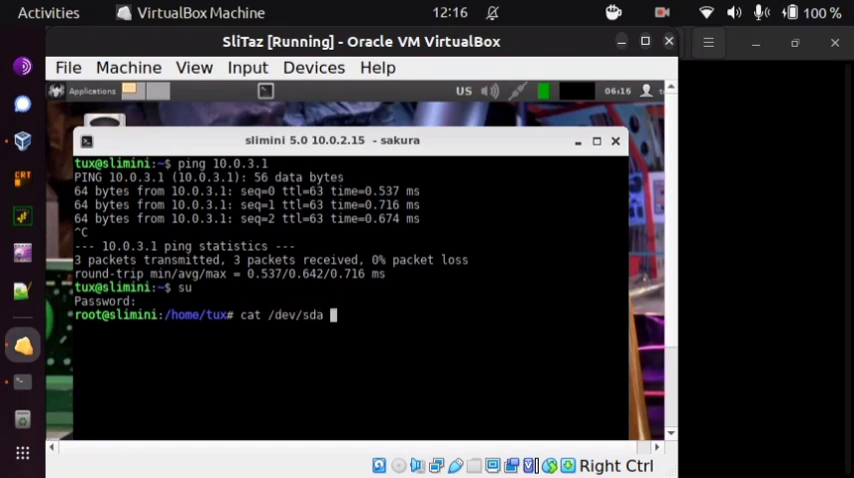
text(>)
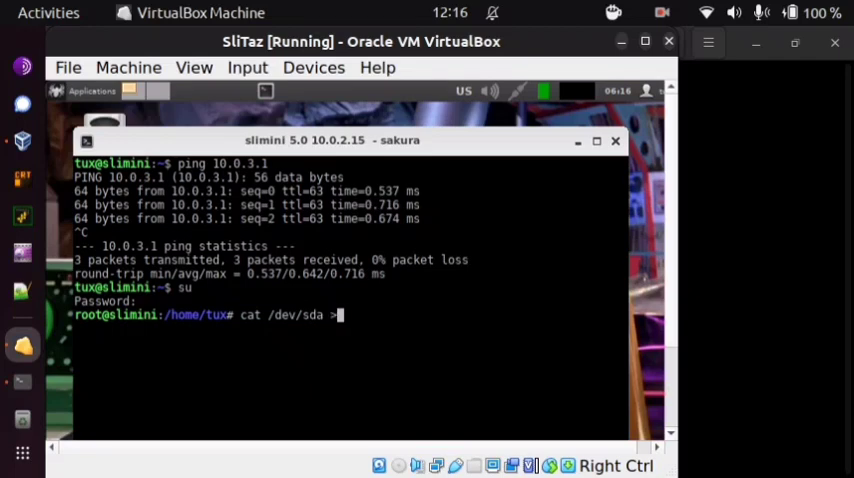
text(|)
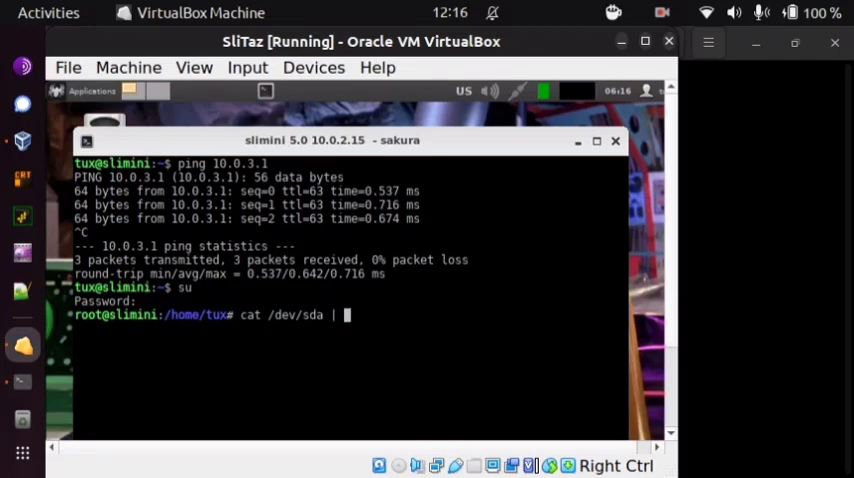
text(nc 10.0.3.)
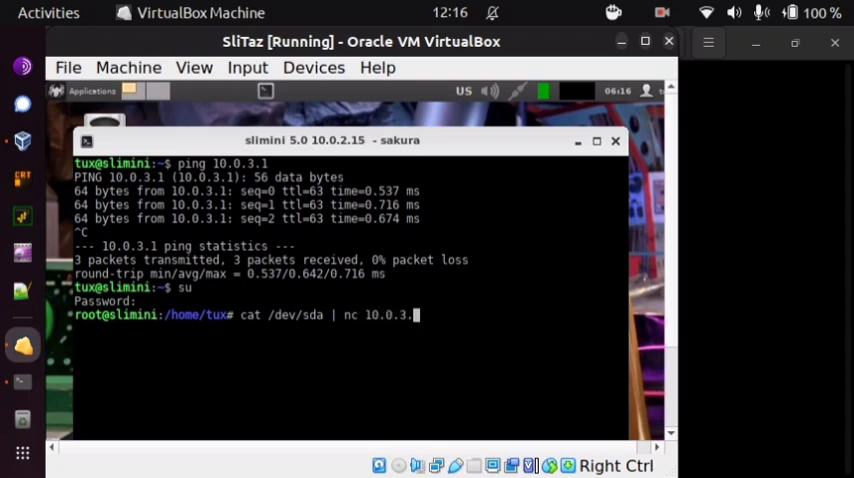
text(8)
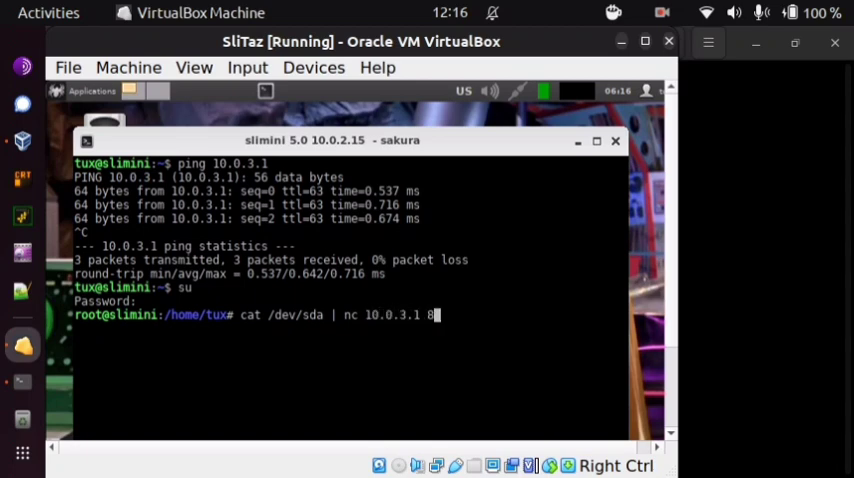
text(889)
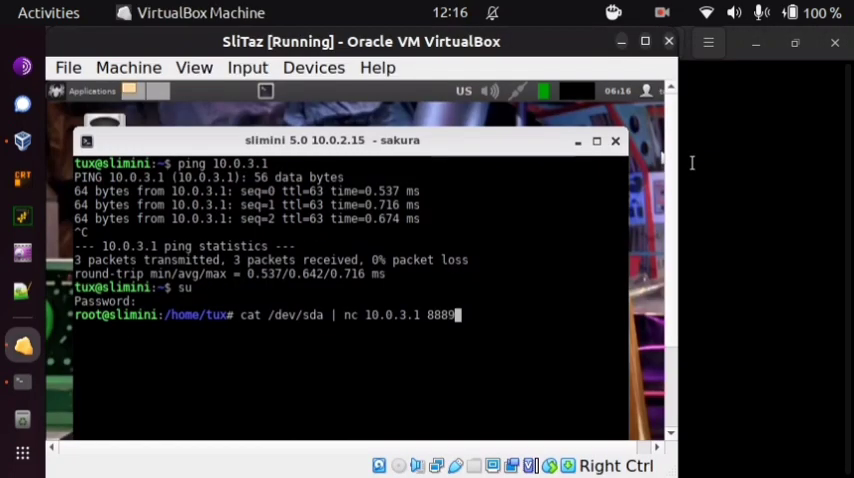
key(Return)
text(l)
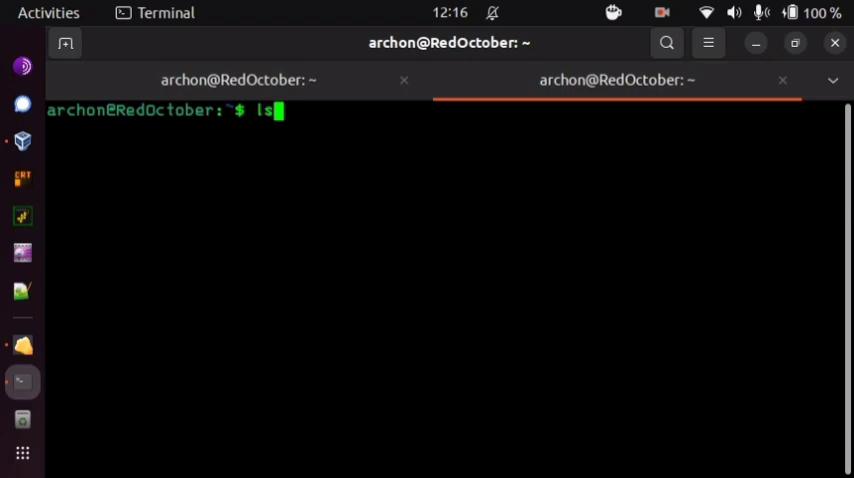
- List slitaz.dd with ls -l and ls -lh repeatedly, watching it grow toward 188M
text(slitaz.dd)
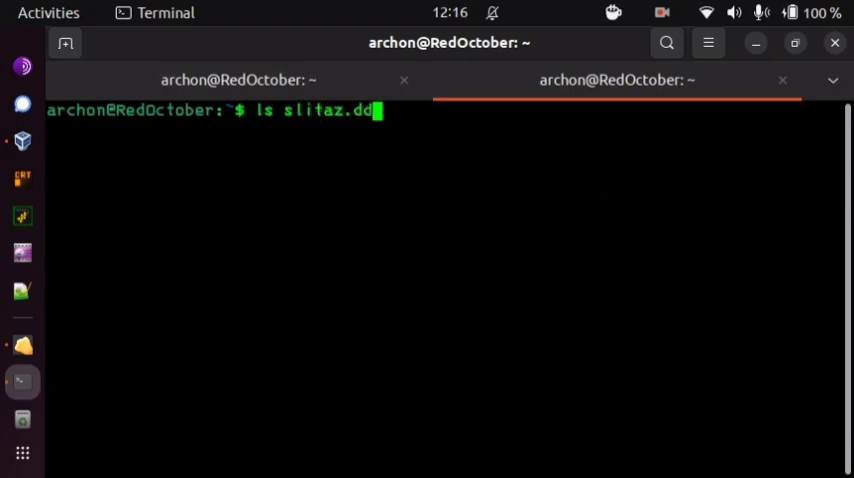
key(Return)
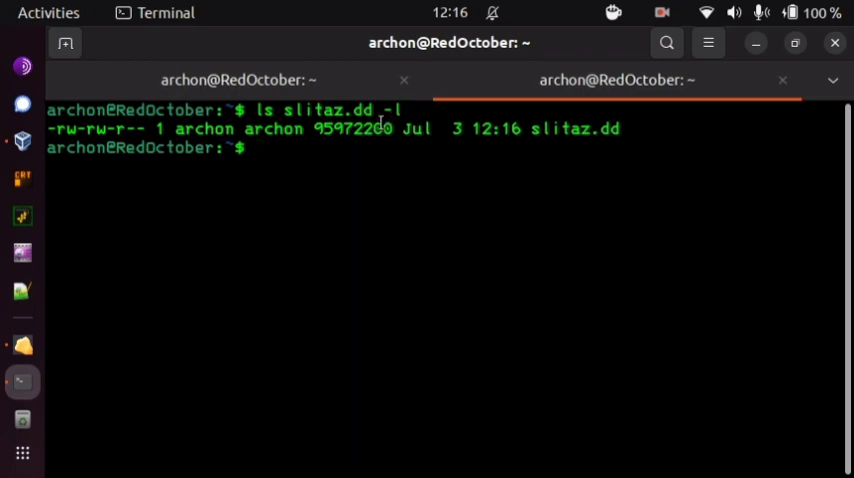
key(Return)
text(ls slitaz.dd -lh)
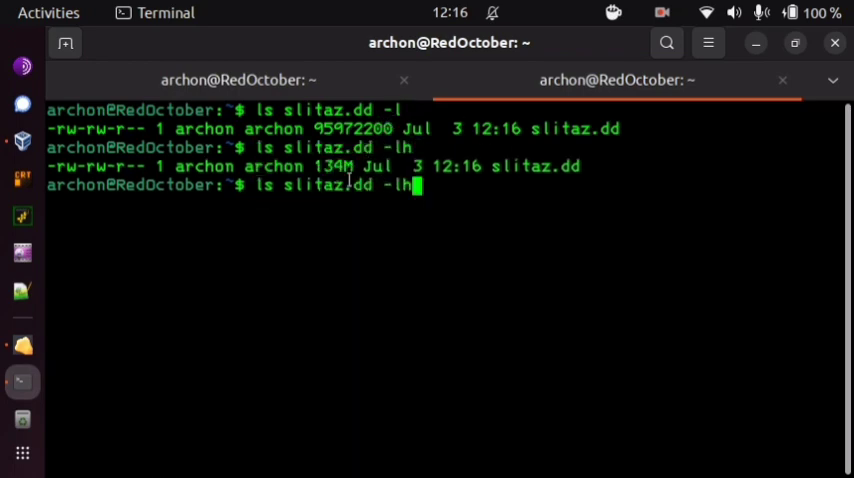
key(Return)
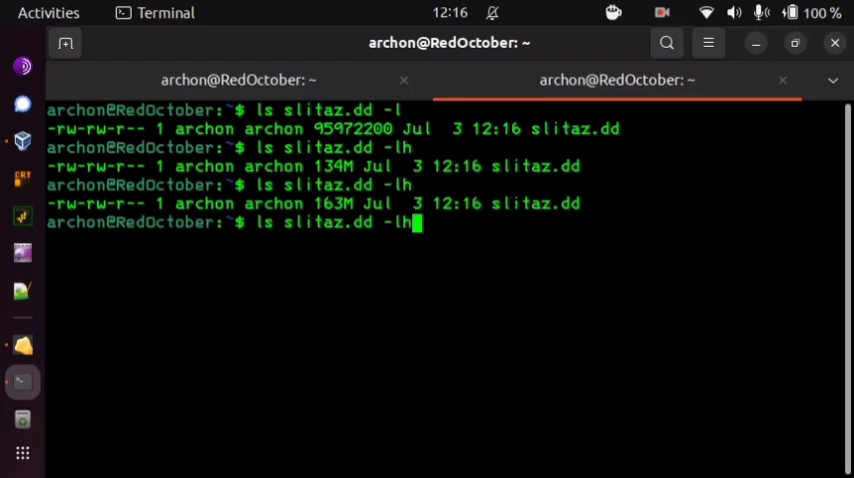
key(Return)
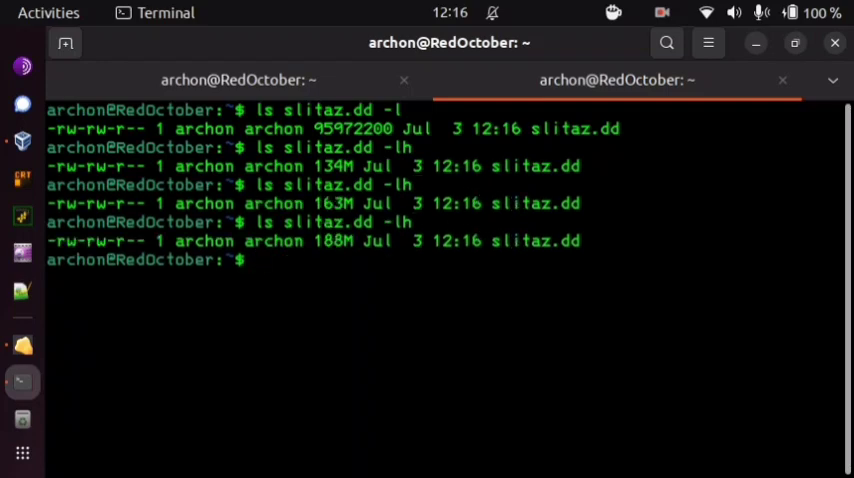
text(ls slitaz.dd -lh)
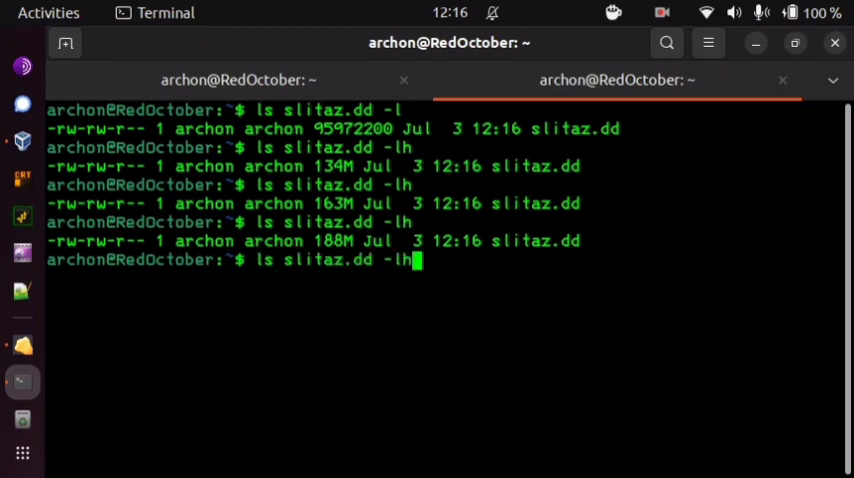
key(Return)
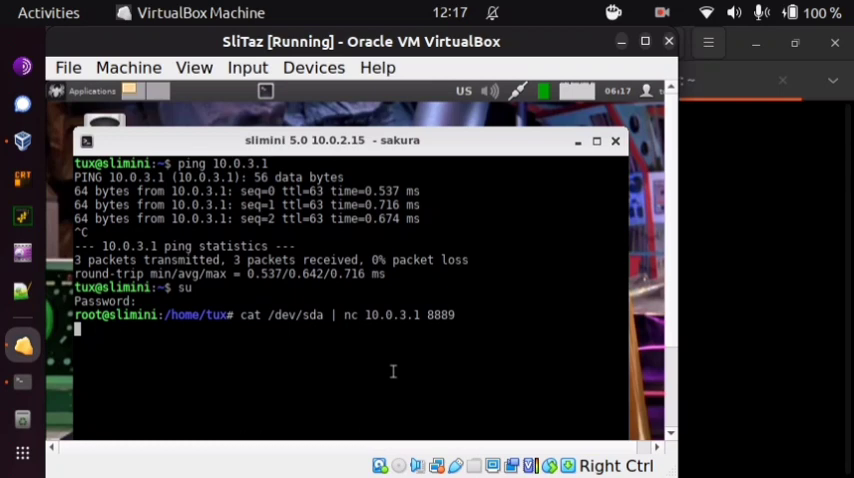
mouse_move(521, 180)
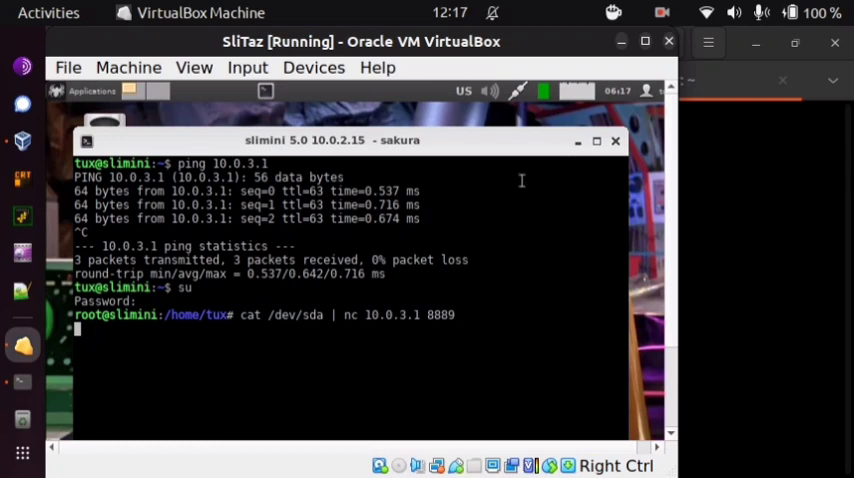